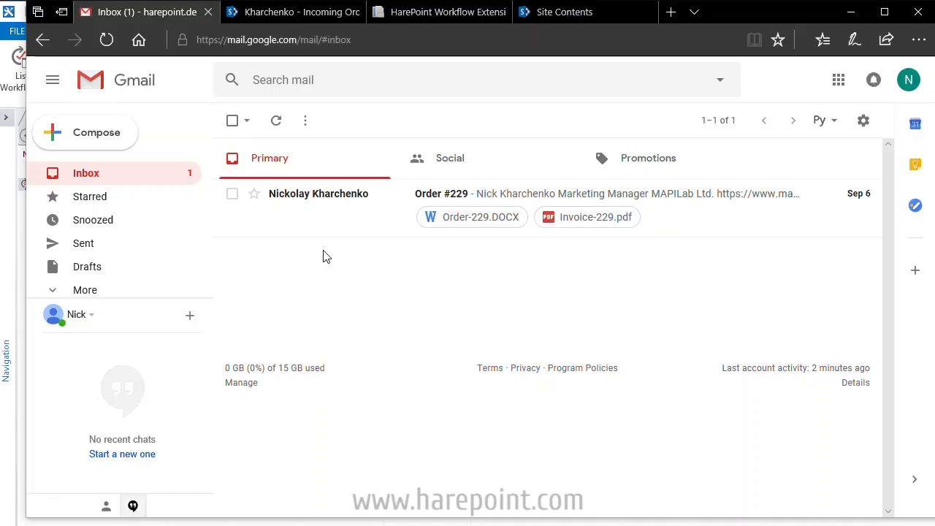
mouse_move(408, 206)
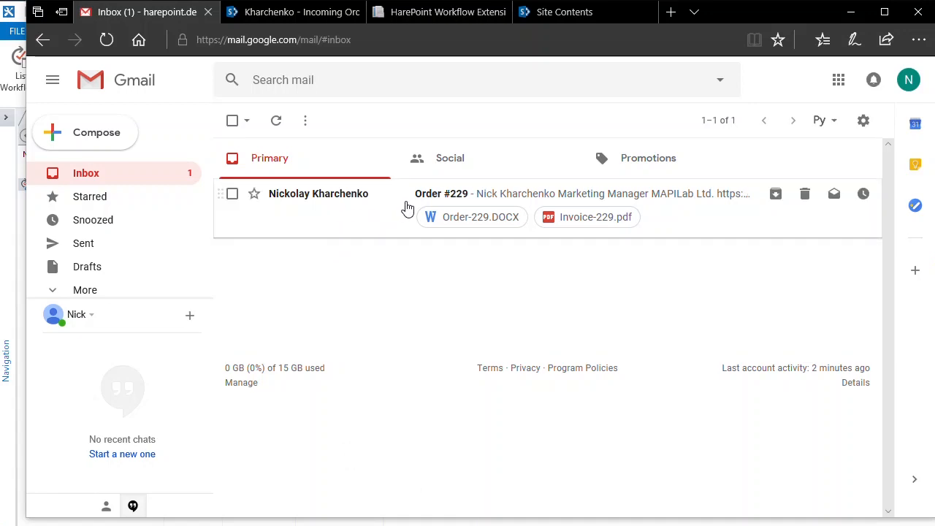
mouse_move(522, 226)
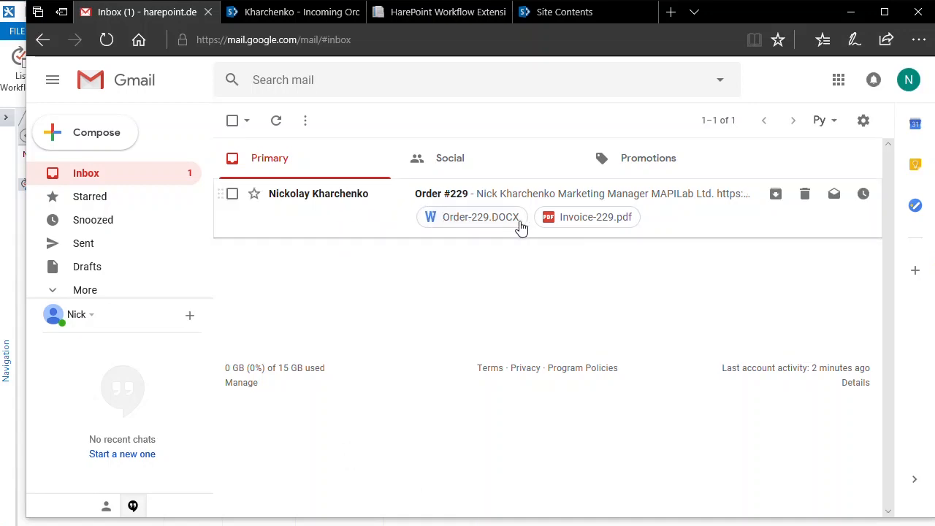
Create a new site workflow from the Workflows ribbon, opening the designer with an empty Stage 1.
click(292, 12)
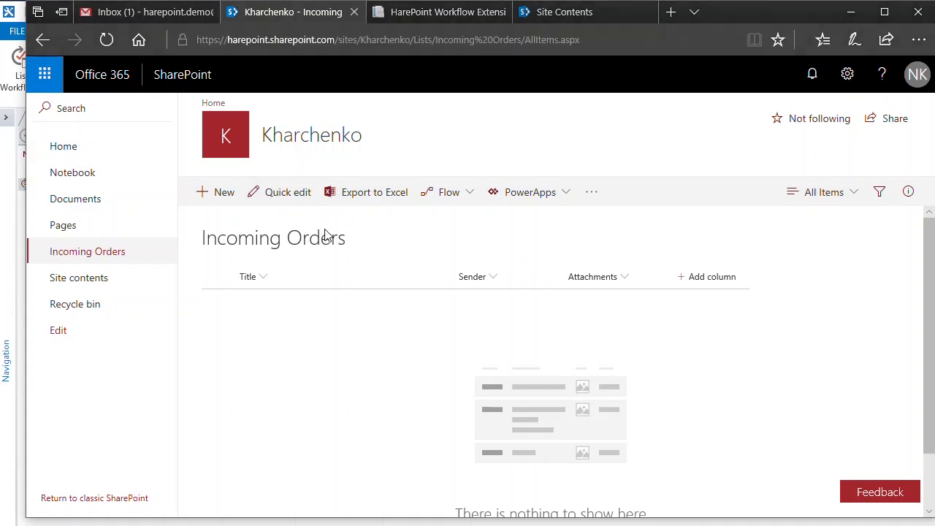
mouse_move(490, 276)
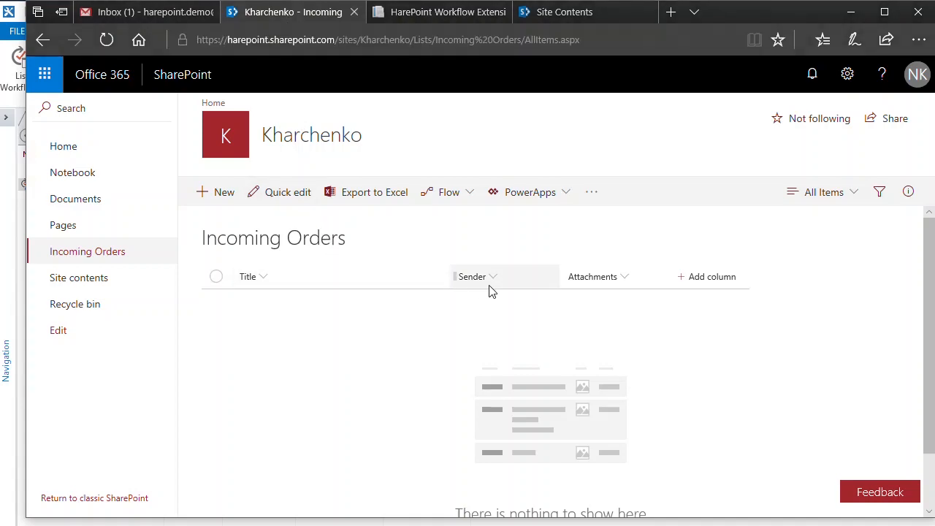
mouse_move(593, 276)
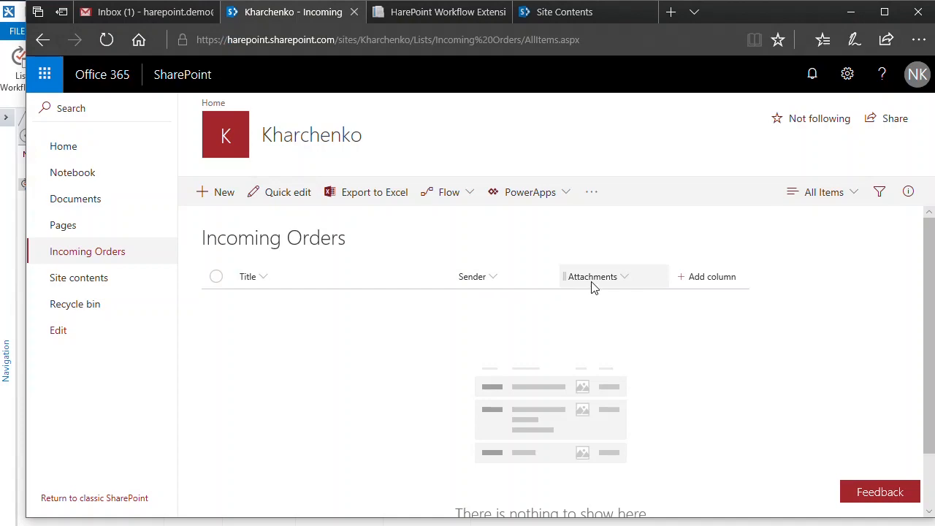
mouse_move(854, 21)
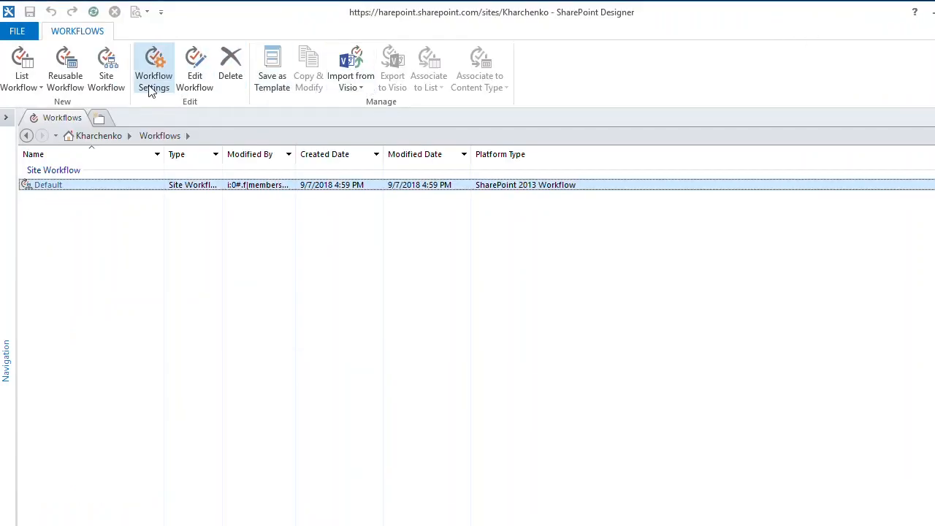
mouse_move(106, 69)
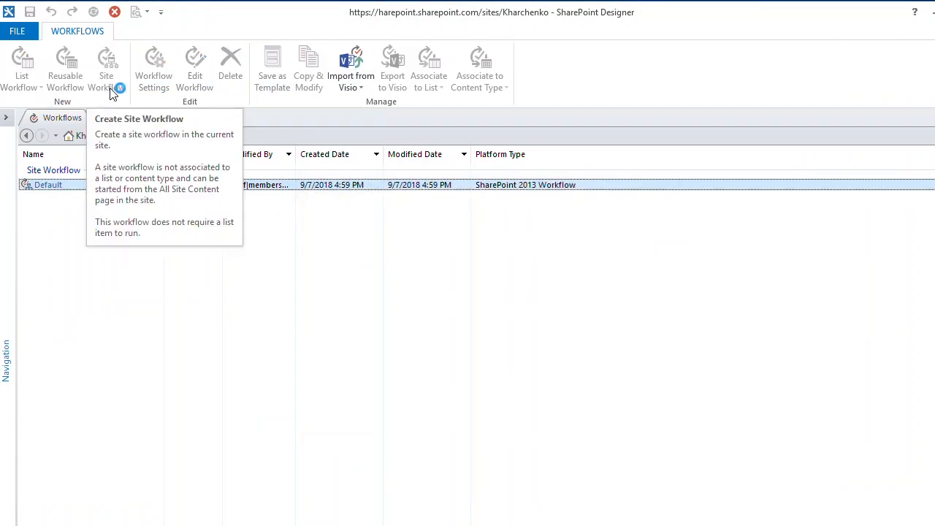
click(106, 66)
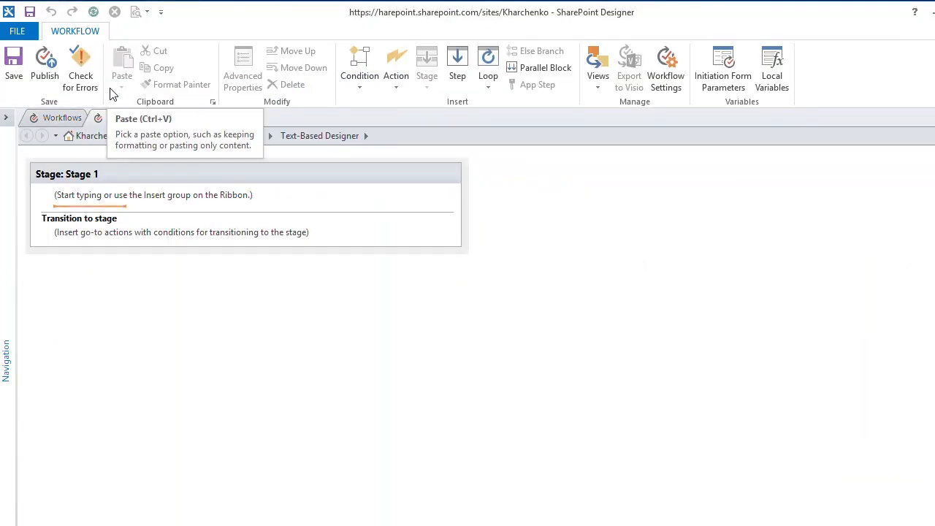
Add a Receive E-Mail from IMAP action for imap.gmail.com over SSL with MIME body format.
click(395, 66)
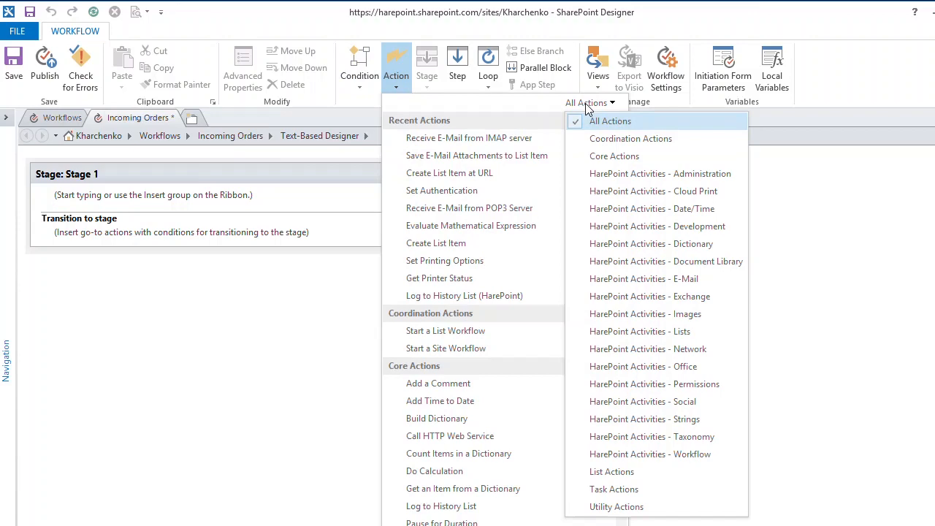
mouse_move(630, 139)
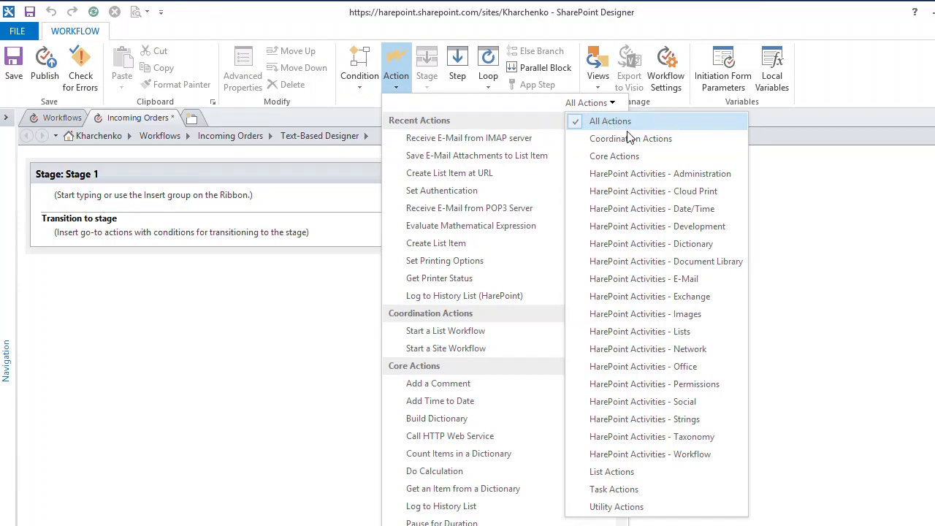
mouse_move(721, 278)
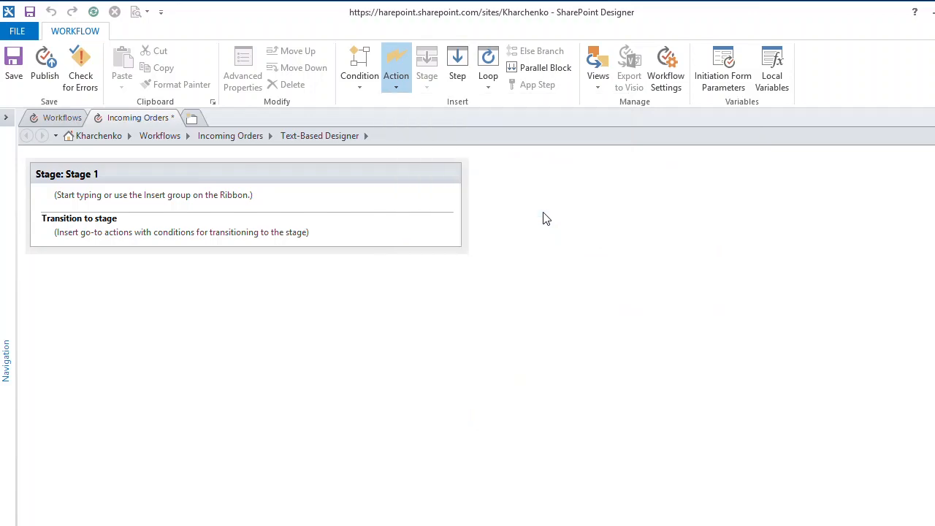
click(396, 66)
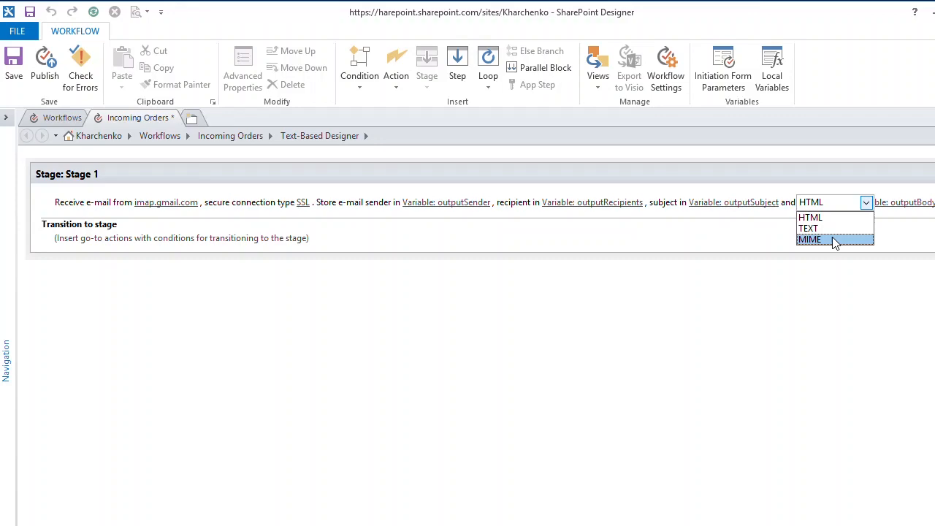
click(810, 238)
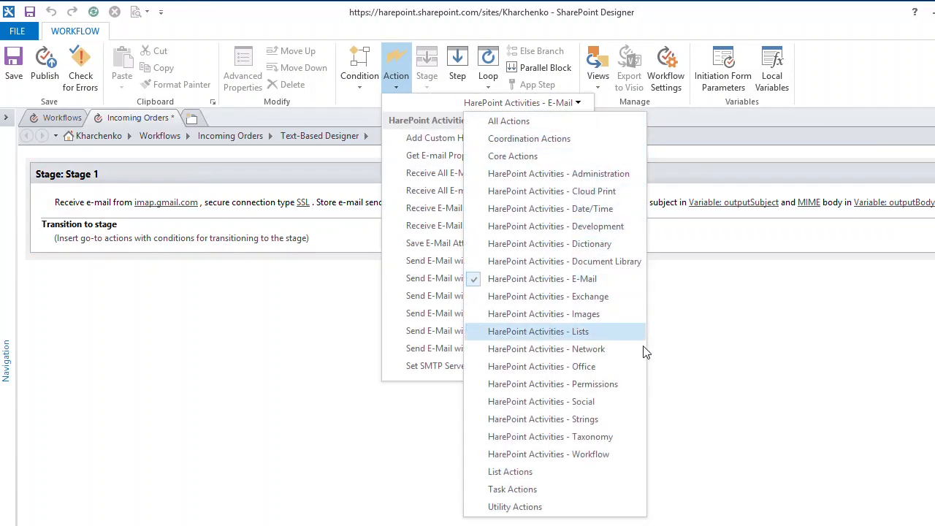
mouse_move(611, 455)
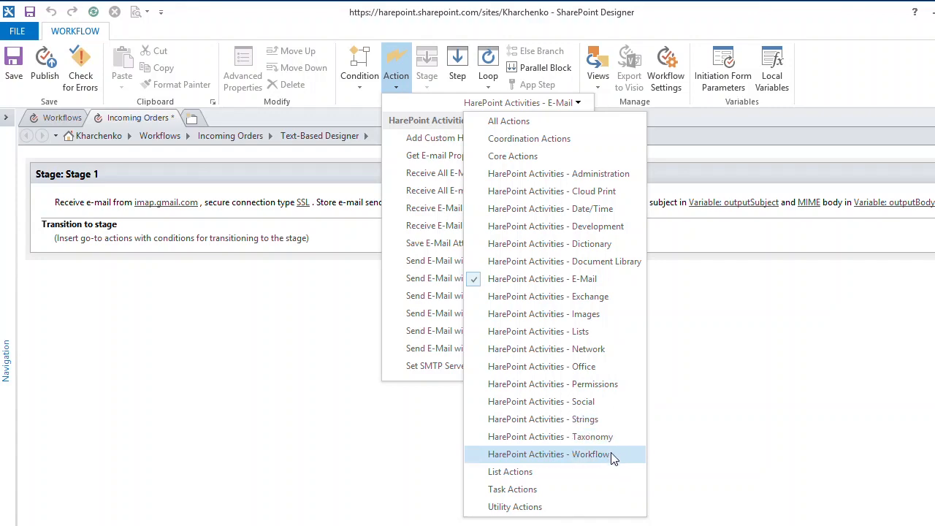
Insert a HarePoint Set Authentication action targeting the Email server before the IMAP receive step.
click(549, 453)
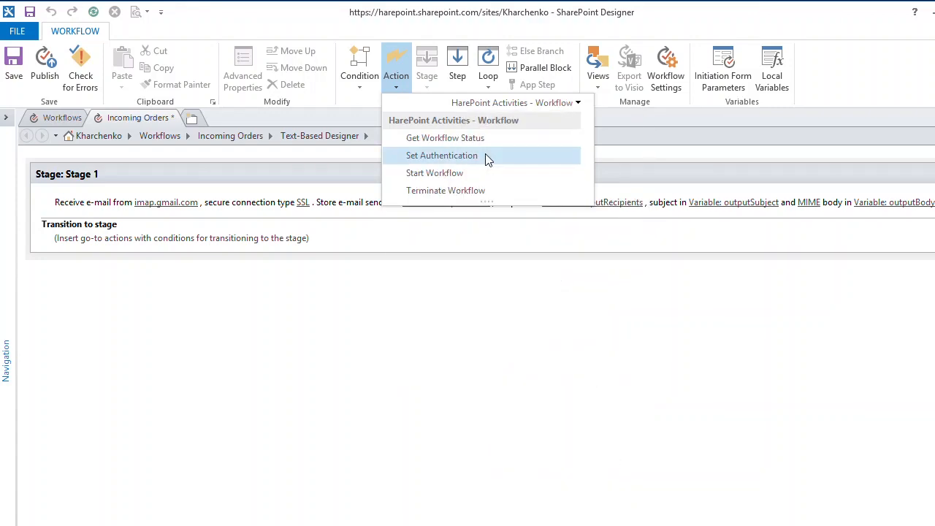
click(441, 155)
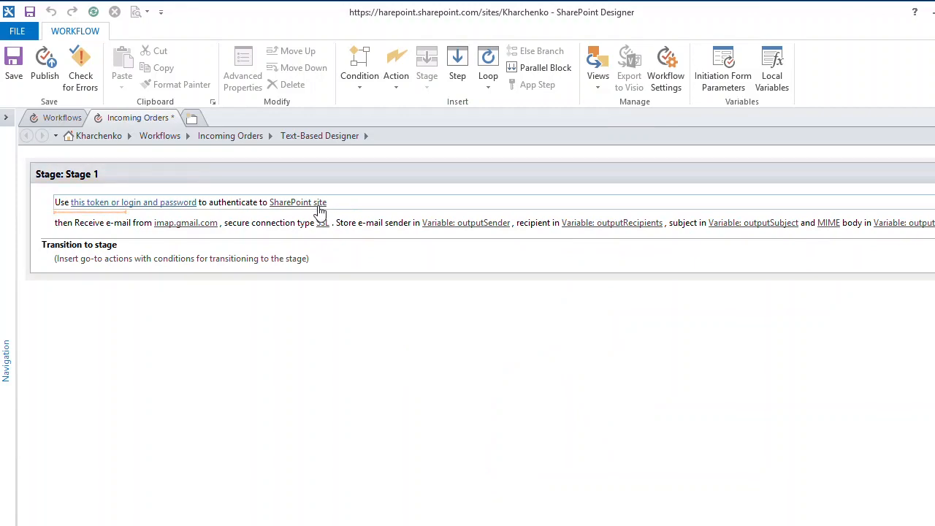
click(341, 202)
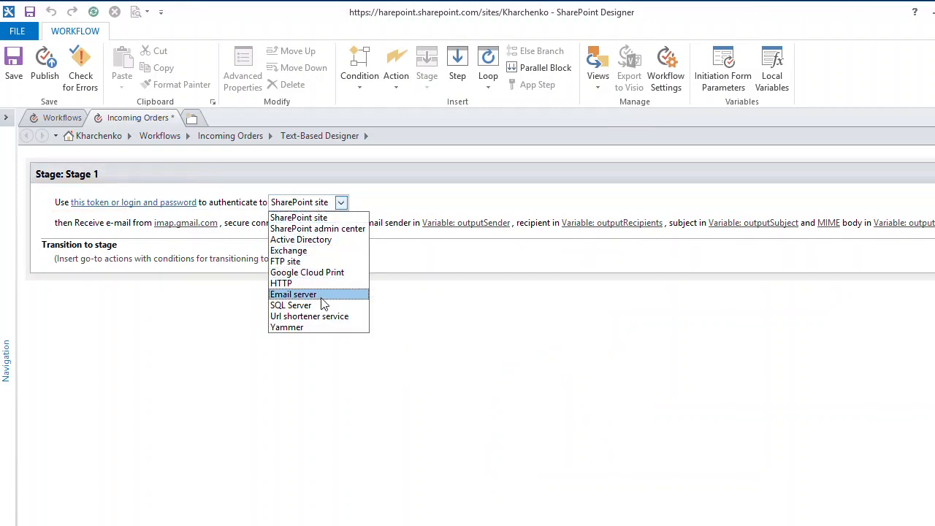
click(293, 293)
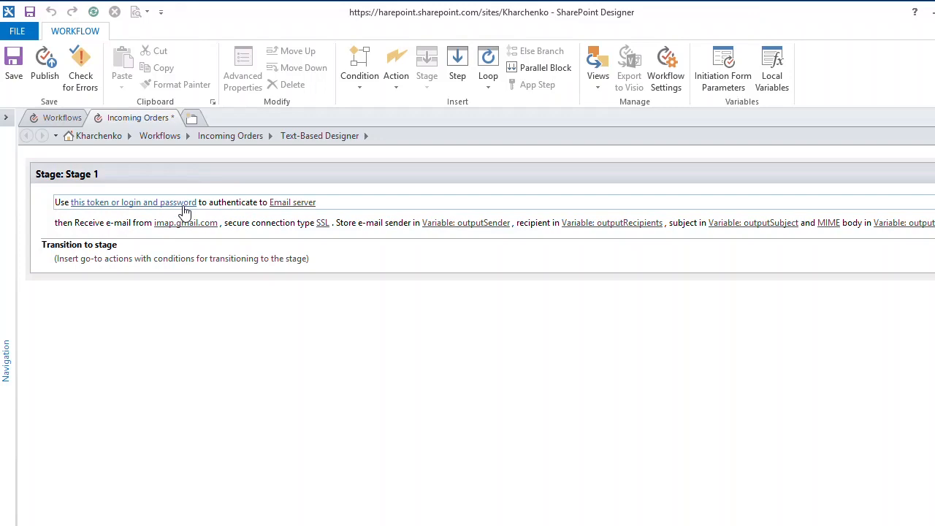
Switch to the HarePoint Workflow Extensions browser tab and open its Security section.
click(438, 12)
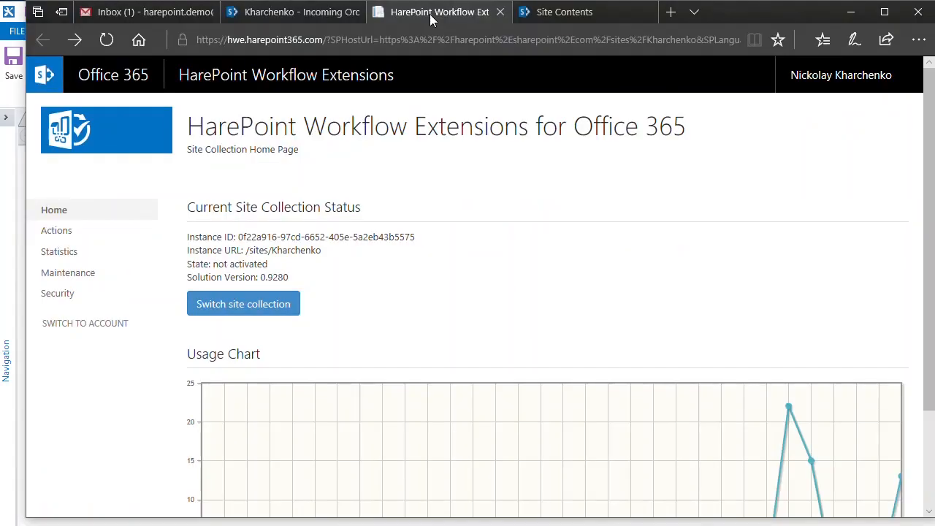
mouse_move(67, 272)
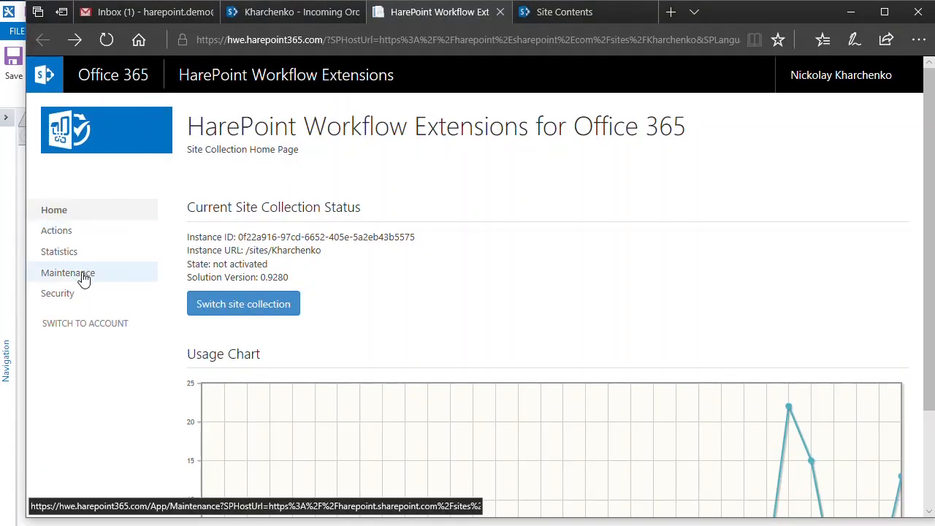
mouse_move(57, 293)
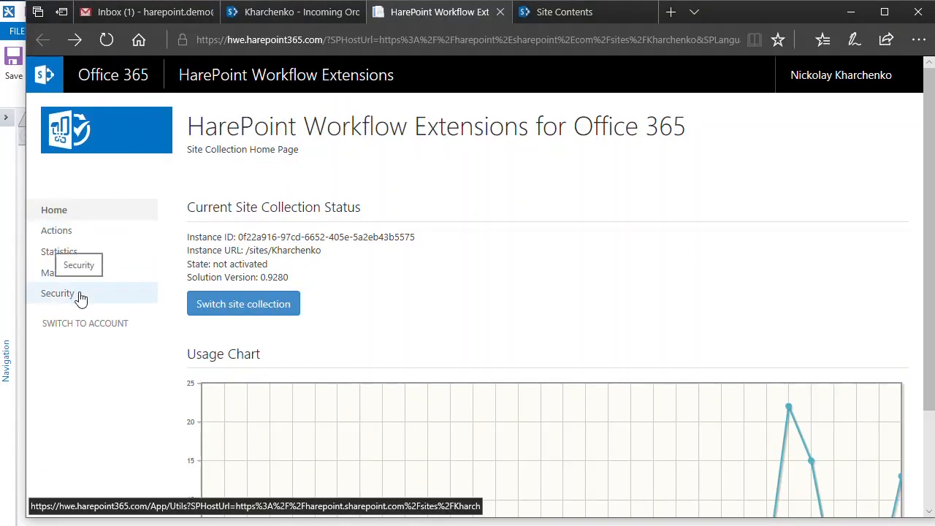
click(58, 293)
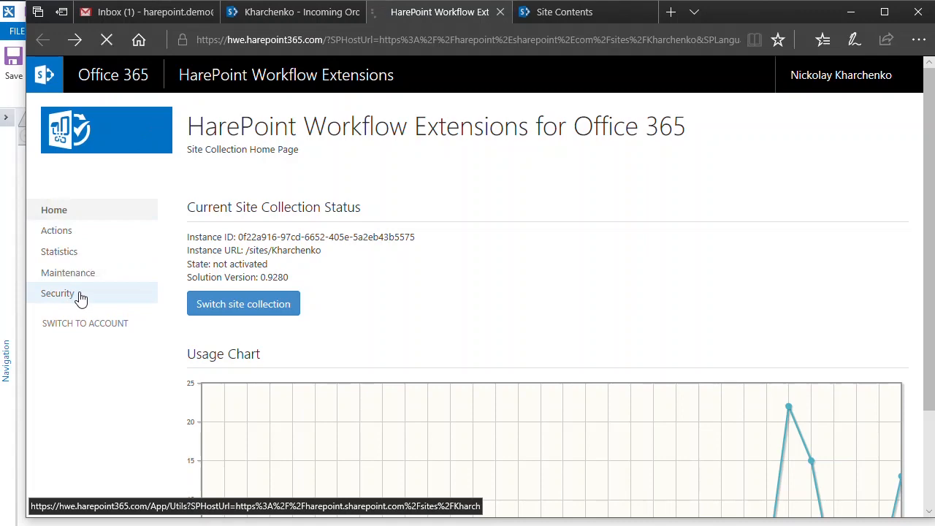
click(58, 293)
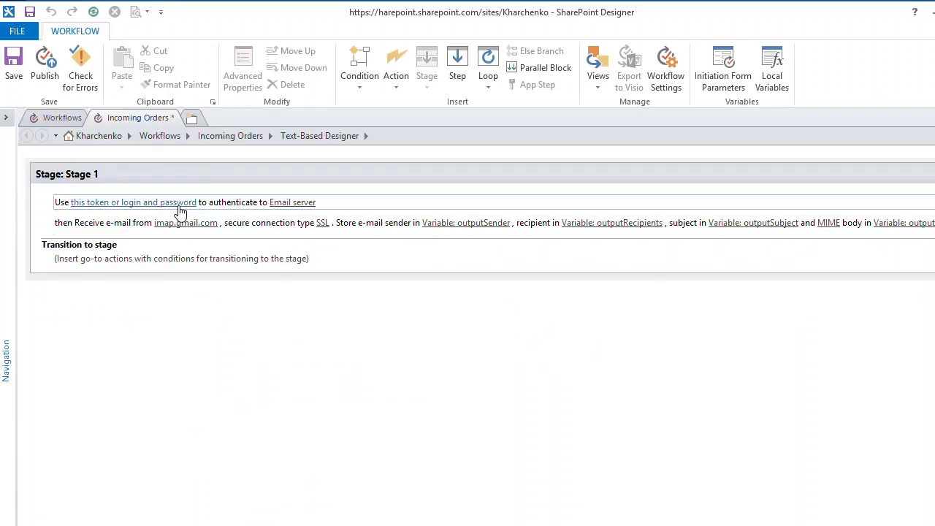
Enter the authentication token in the String Builder for the Email server authentication action.
click(134, 202)
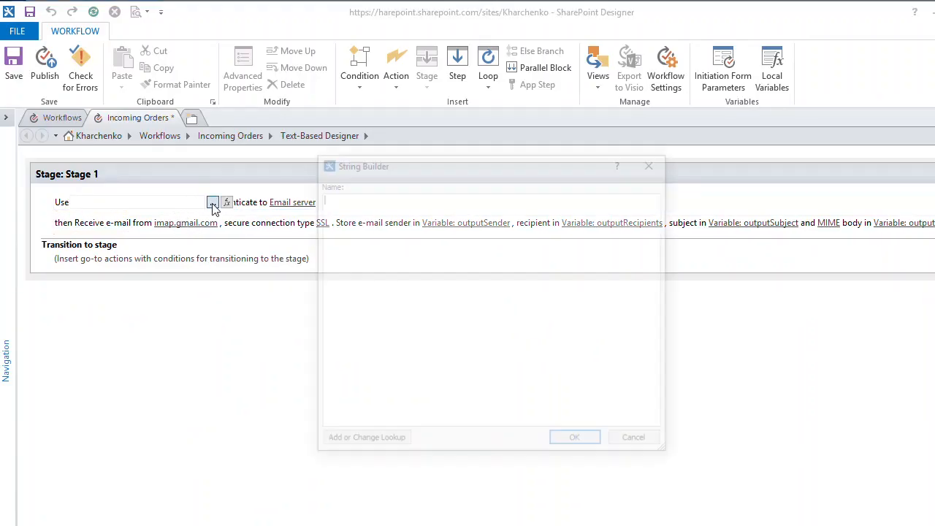
click(212, 202)
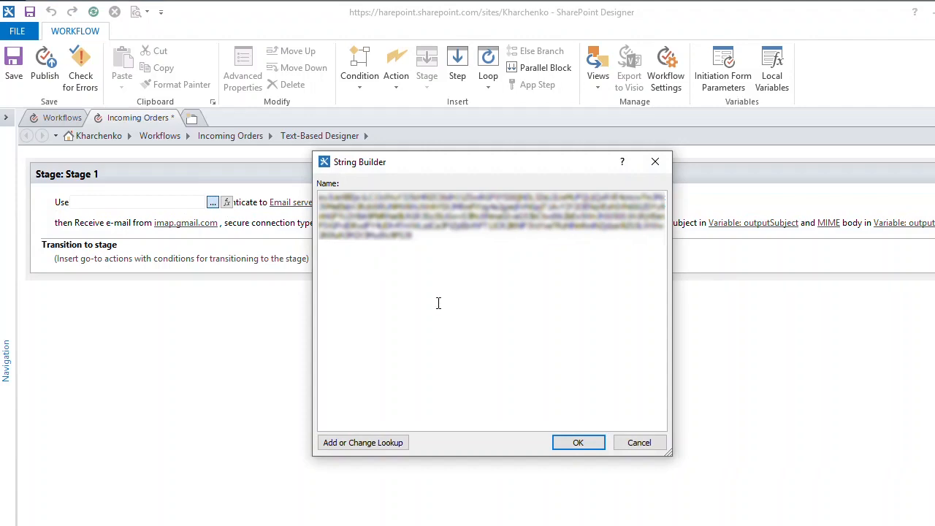
click(577, 442)
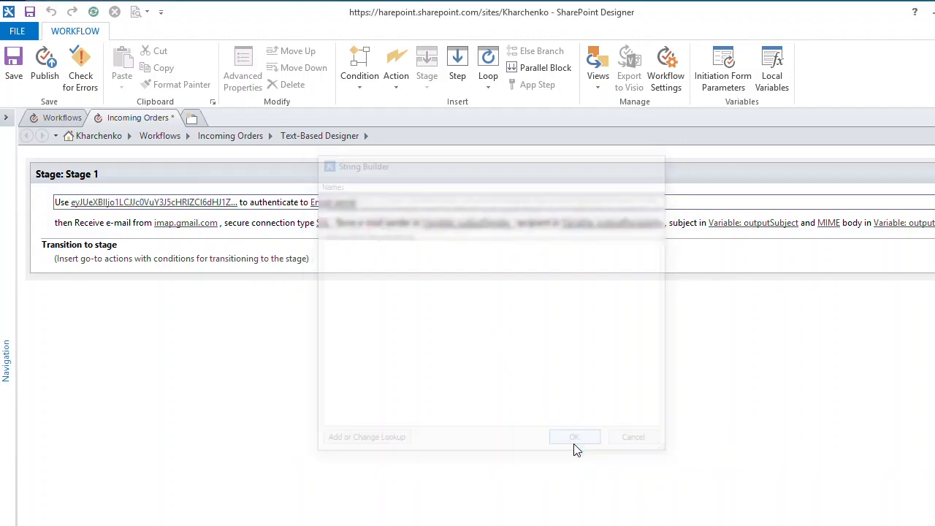
click(574, 437)
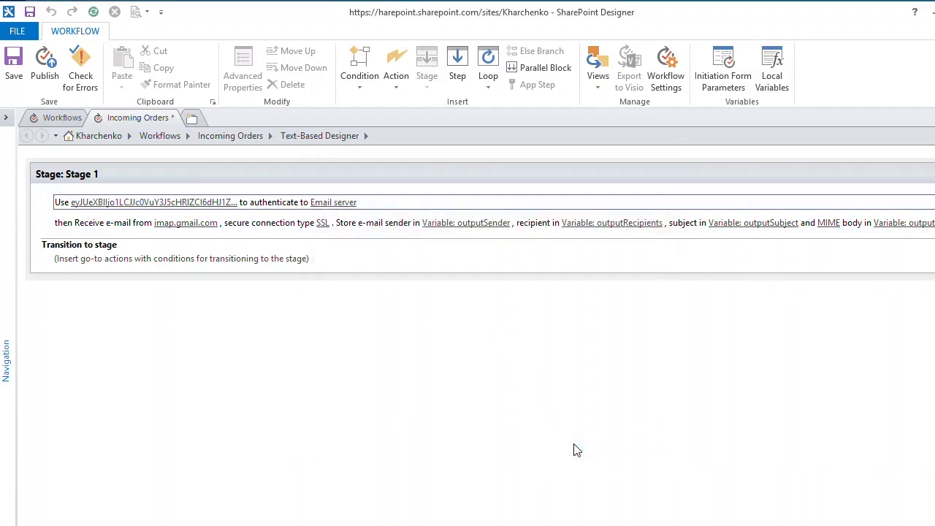
mouse_move(154, 295)
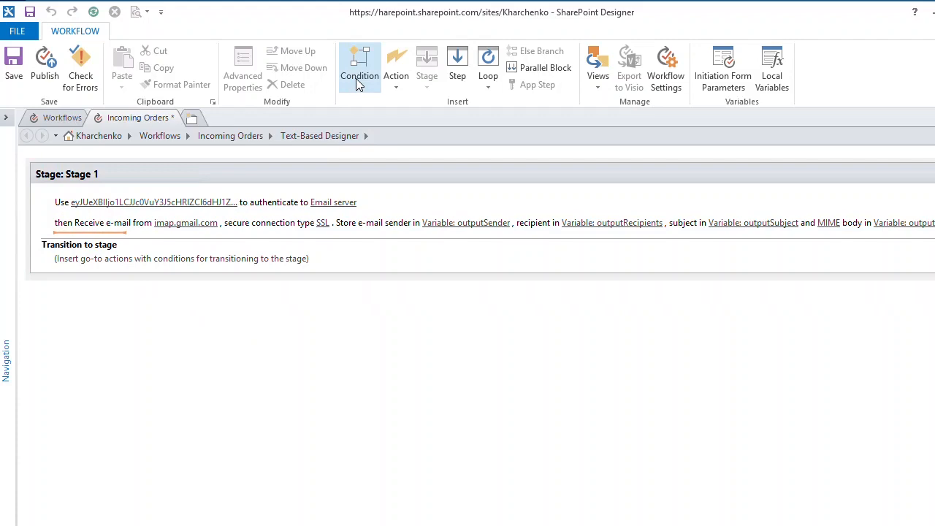
Add an If condition checking that Variable: outputSender is not empty.
click(360, 65)
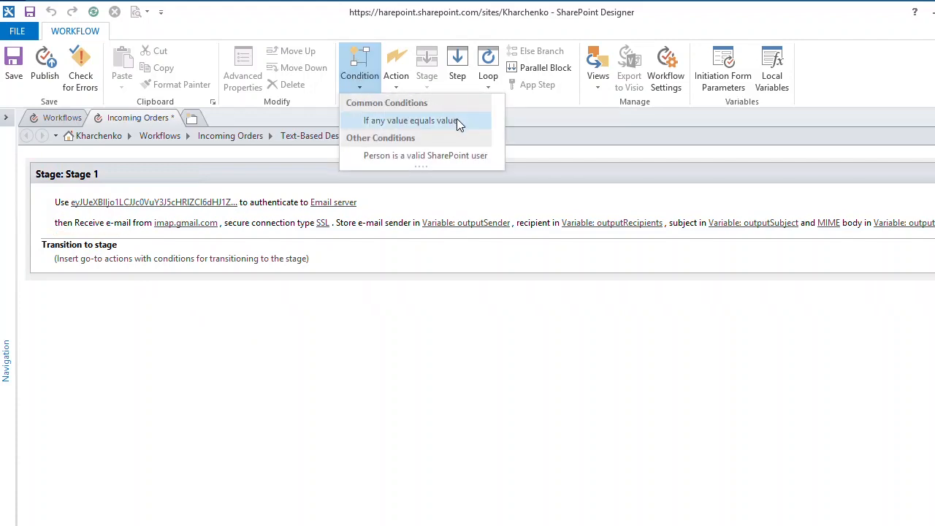
mouse_move(462, 125)
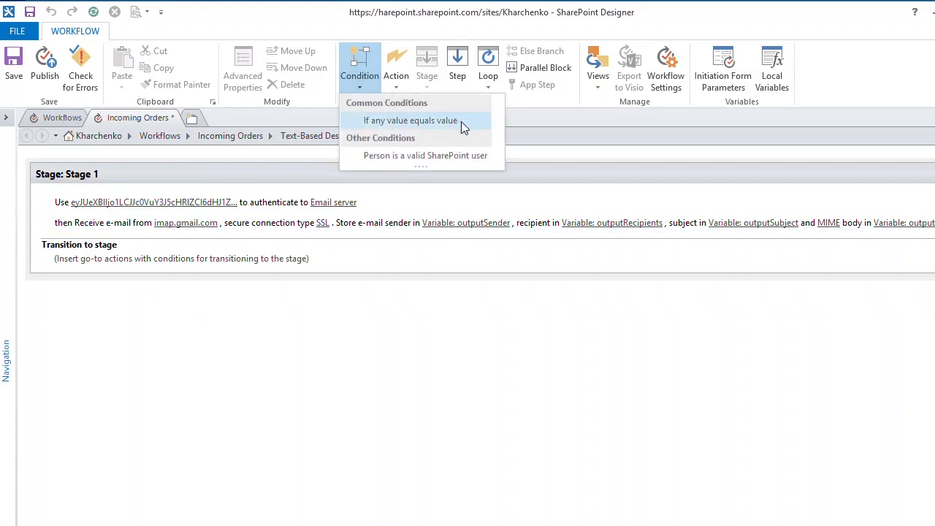
click(409, 120)
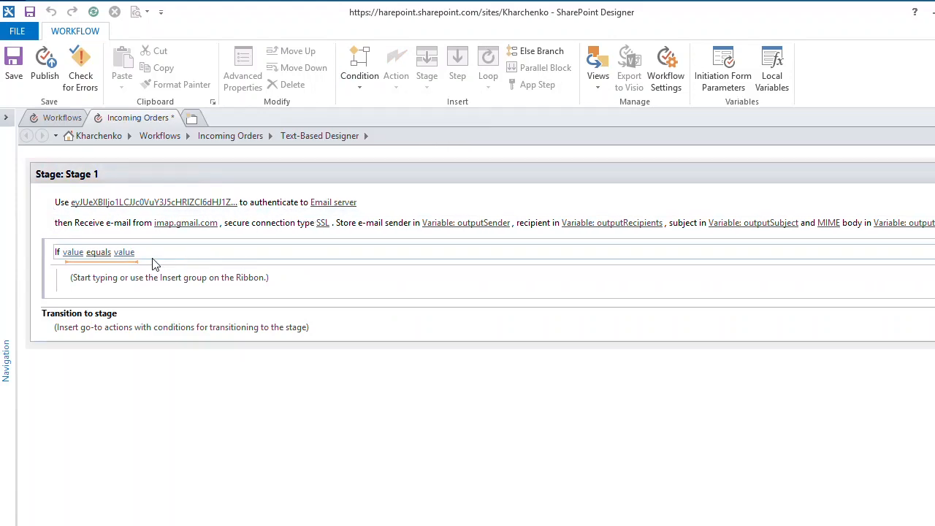
click(72, 252)
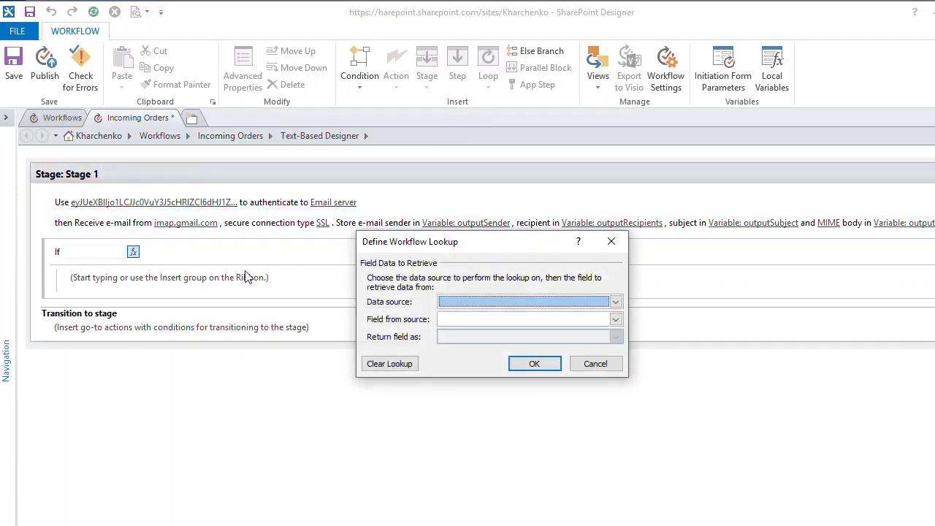
click(615, 301)
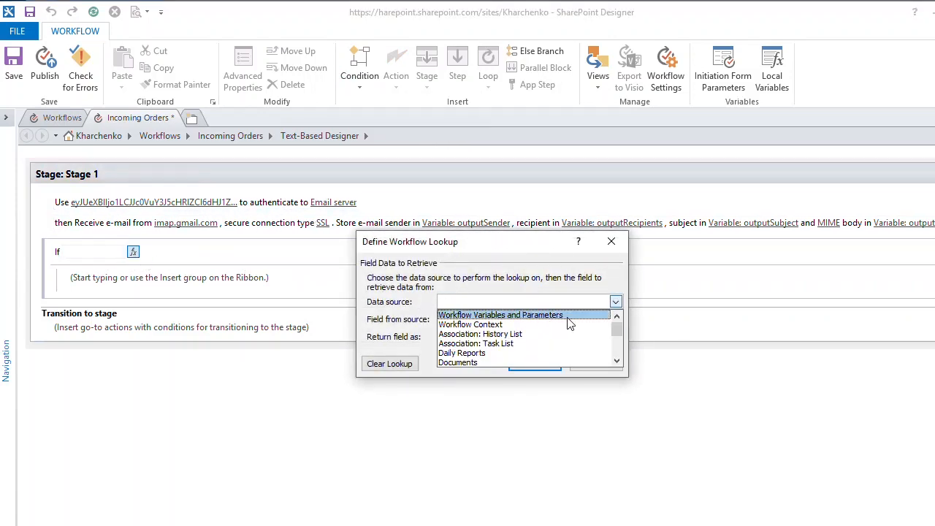
click(500, 315)
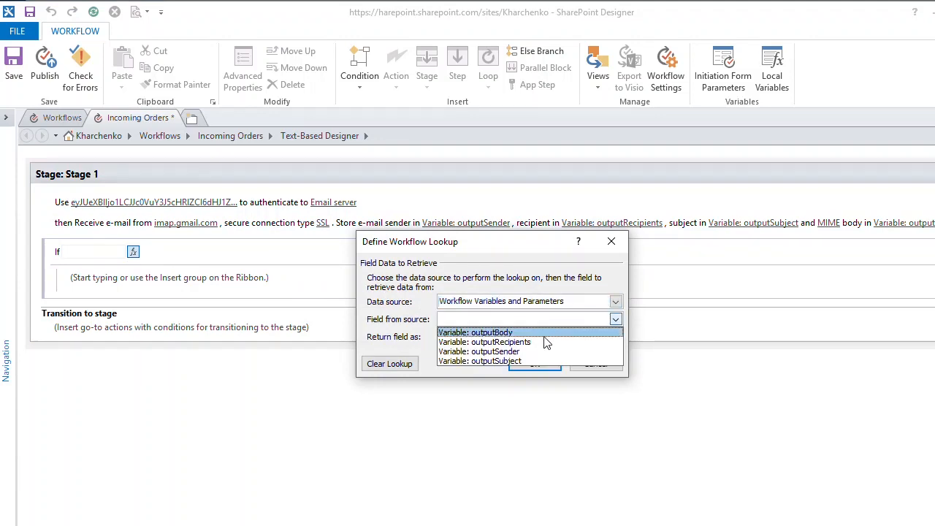
click(480, 351)
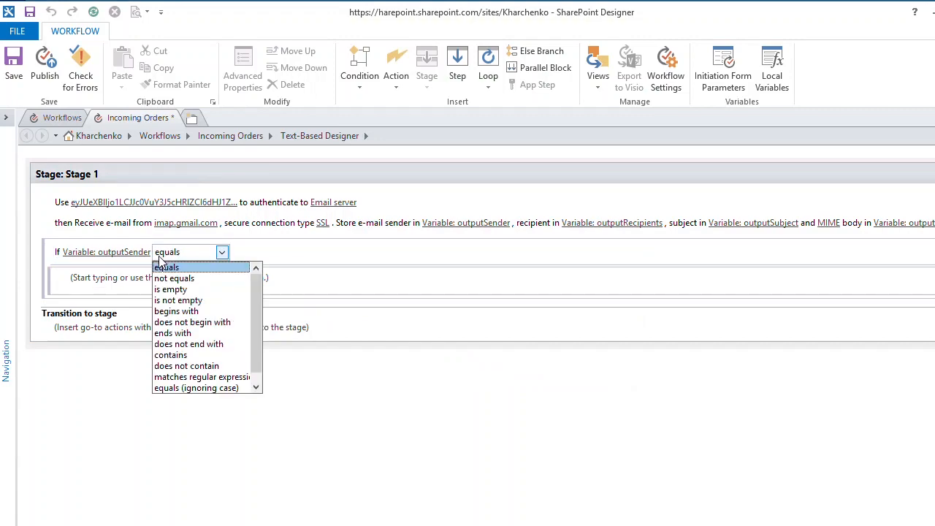
click(178, 299)
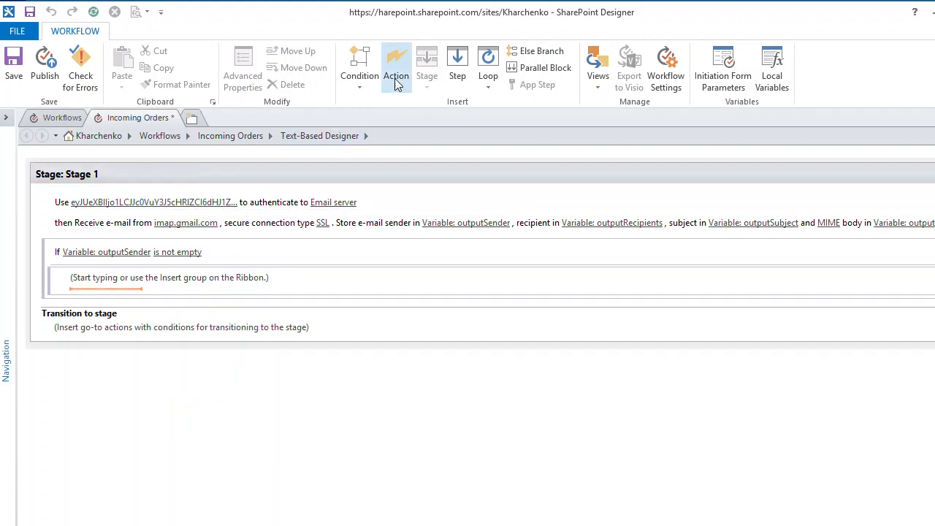
click(396, 65)
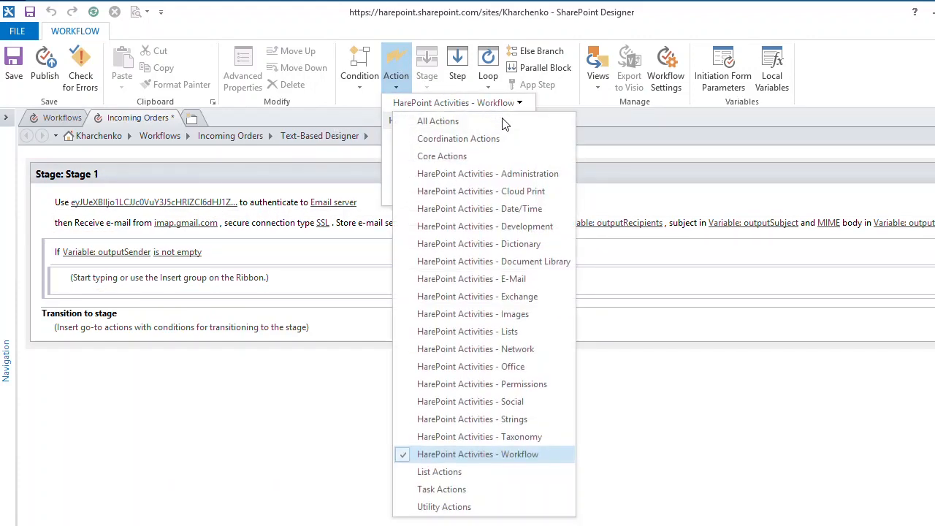
mouse_move(472, 313)
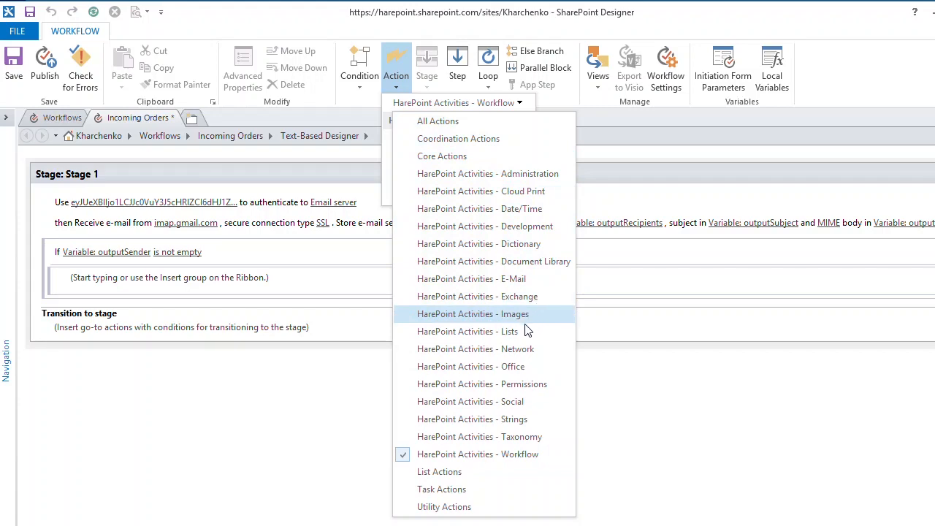
click(467, 330)
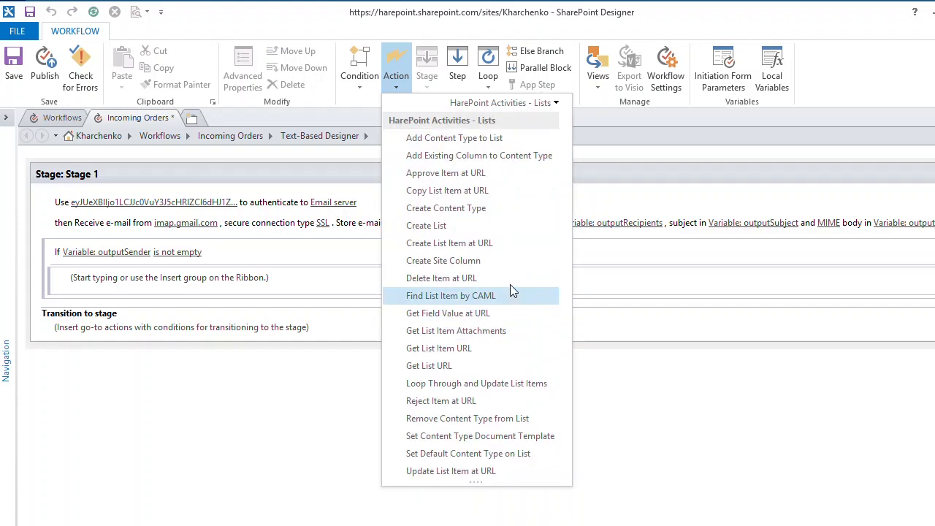
mouse_move(499, 242)
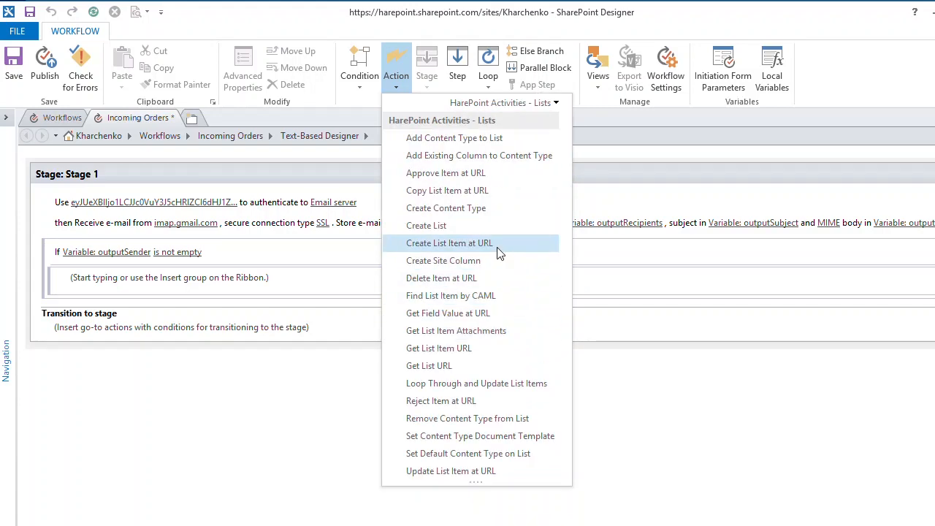
Add a Create List Item action with Title from outputSubject and Sender from outputSender.
click(449, 243)
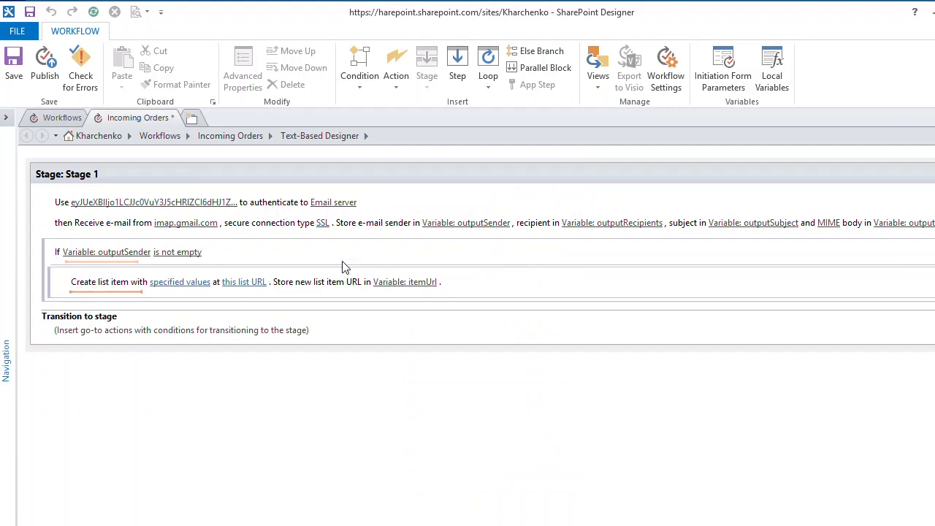
click(179, 281)
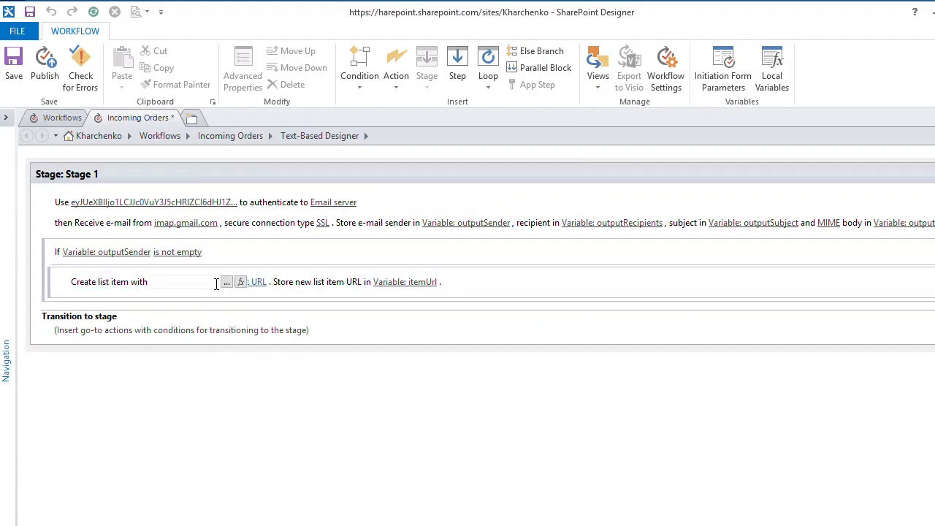
click(226, 282)
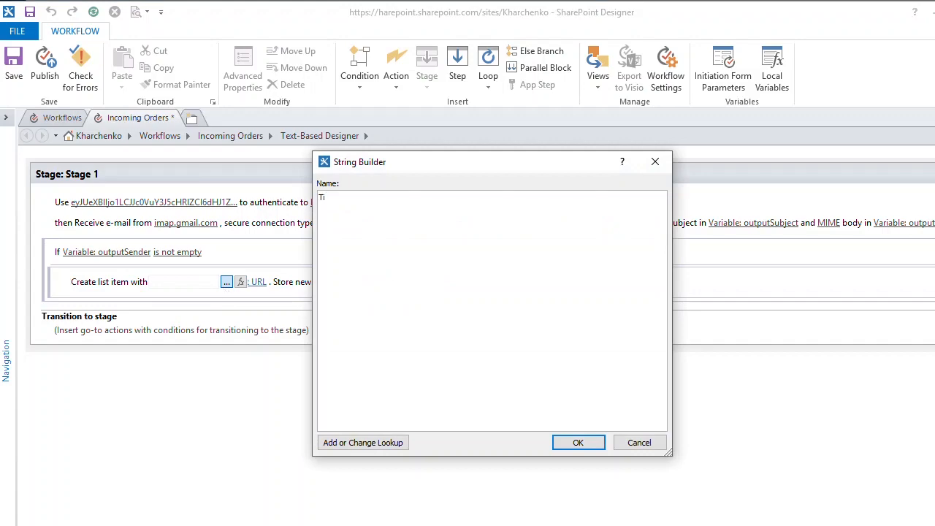
click(363, 442)
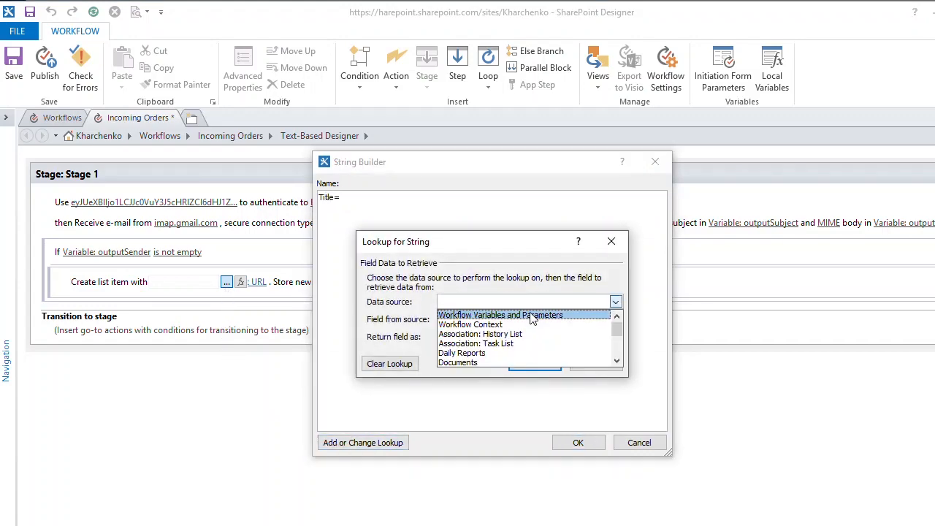
click(499, 315)
text(Sender=)
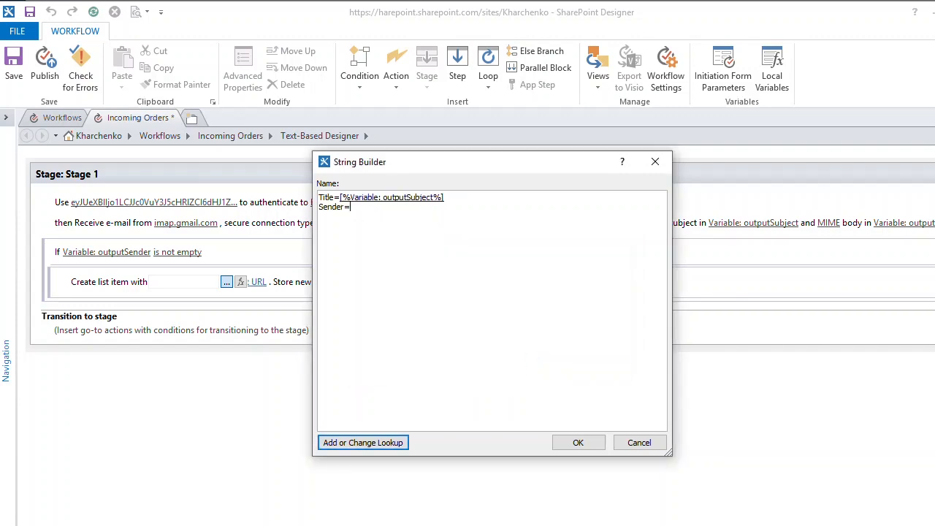
click(363, 442)
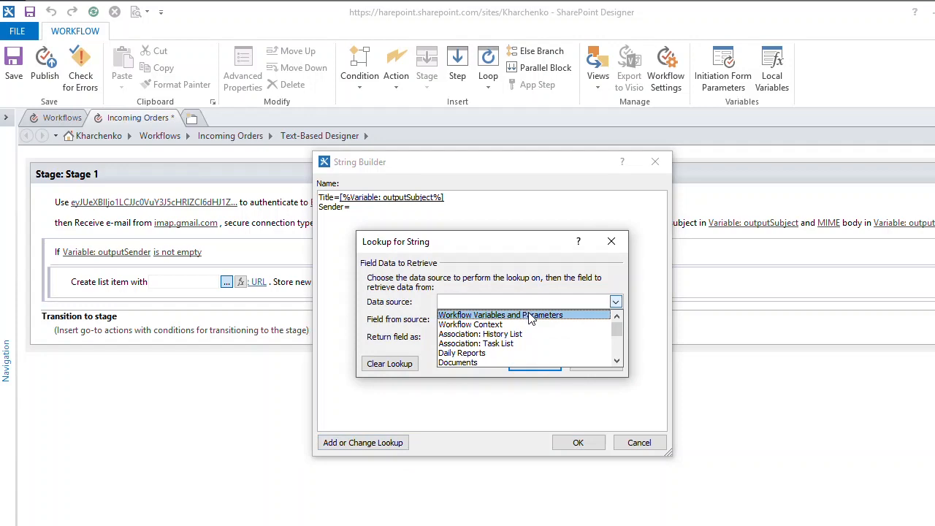
click(499, 315)
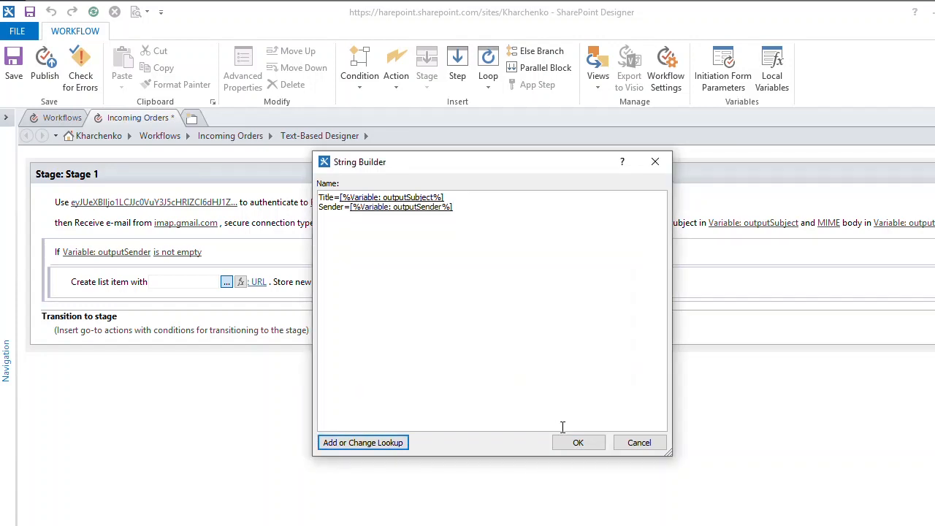
click(577, 442)
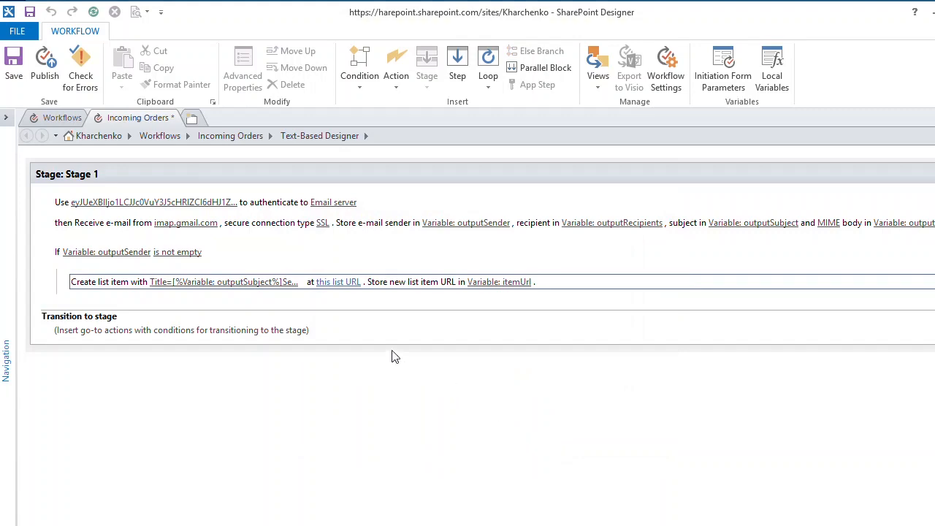
Target the new item at the Incoming Orders list URL on the Kharchenko site.
click(337, 281)
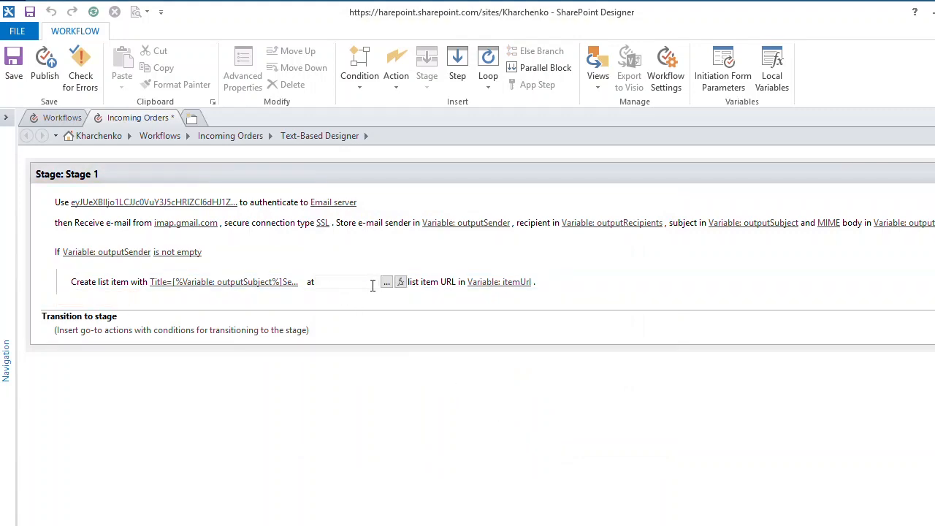
click(386, 281)
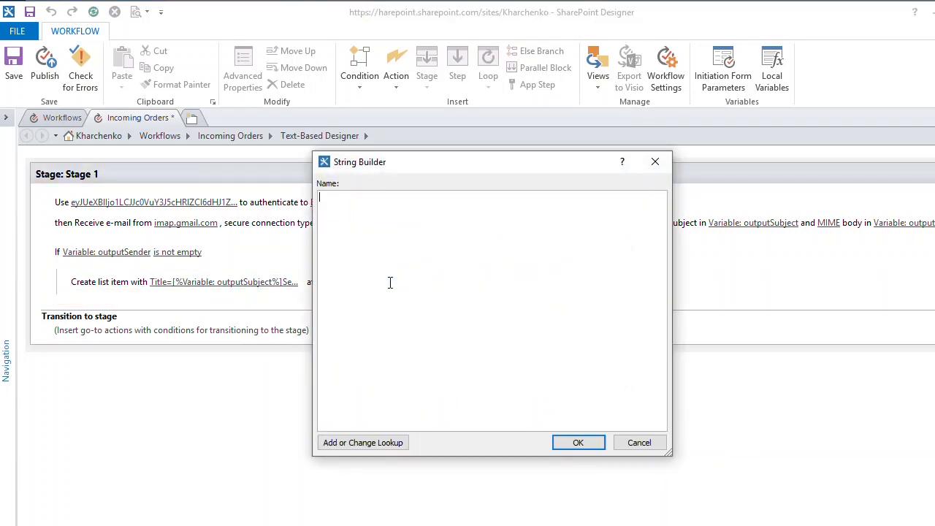
text(https://harepoint.sharepoint.com/sites/Kharchenko/Lists/Incoming%20Orders/)
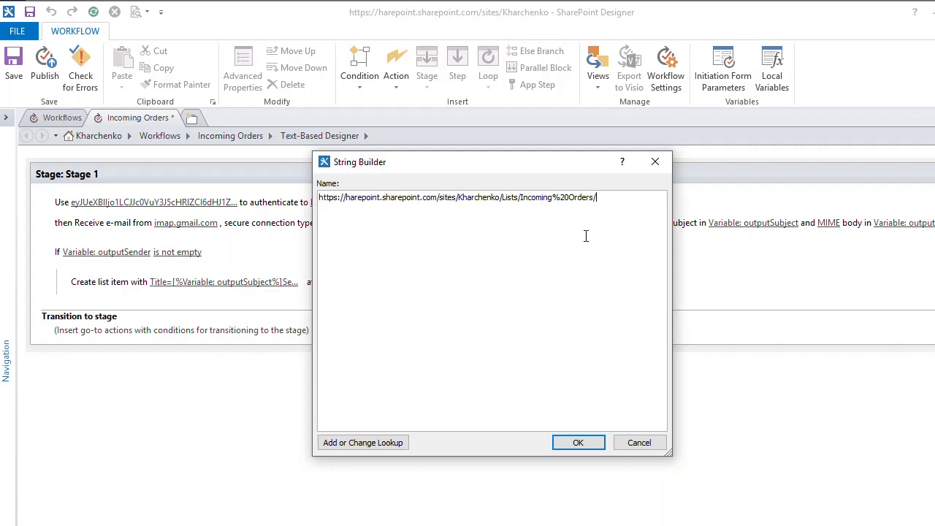
click(577, 442)
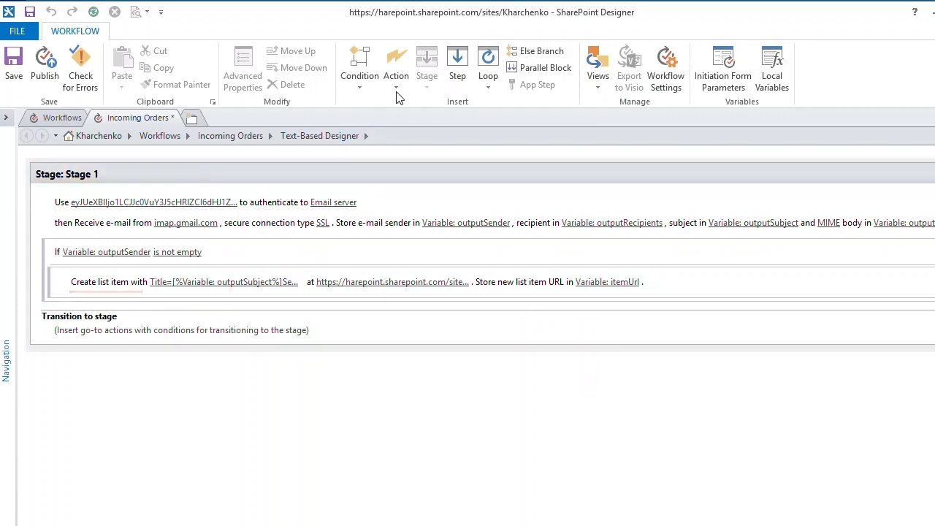
click(396, 65)
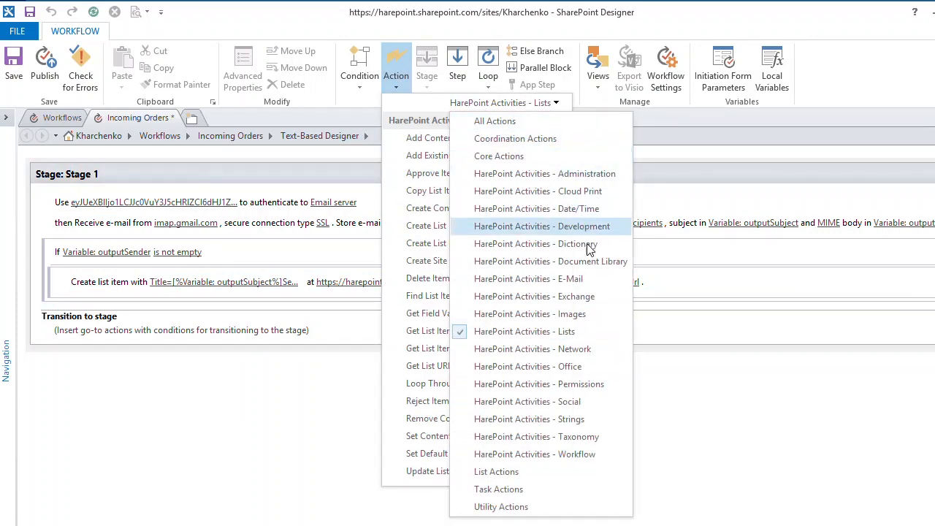
Add a Save E-Mail Attachments to List Item action filtering *.pdf;*.docx attachments.
click(528, 279)
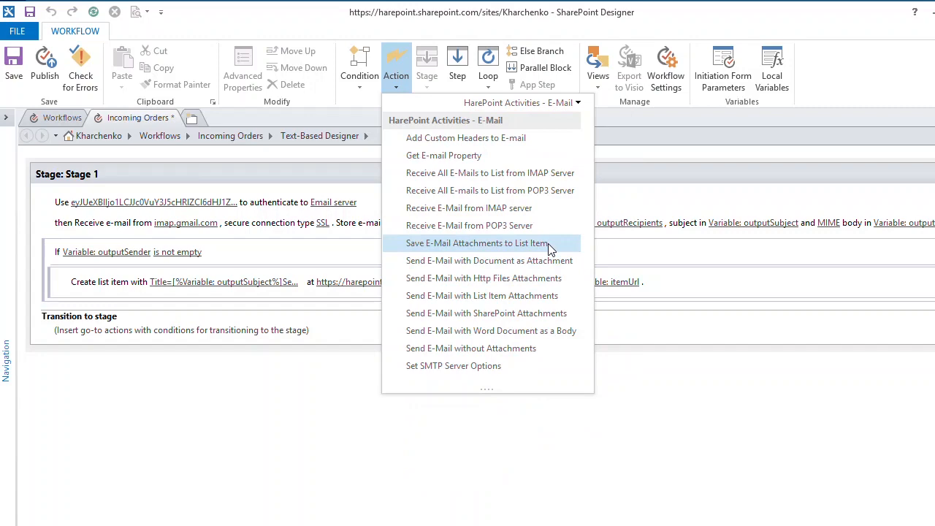
click(475, 242)
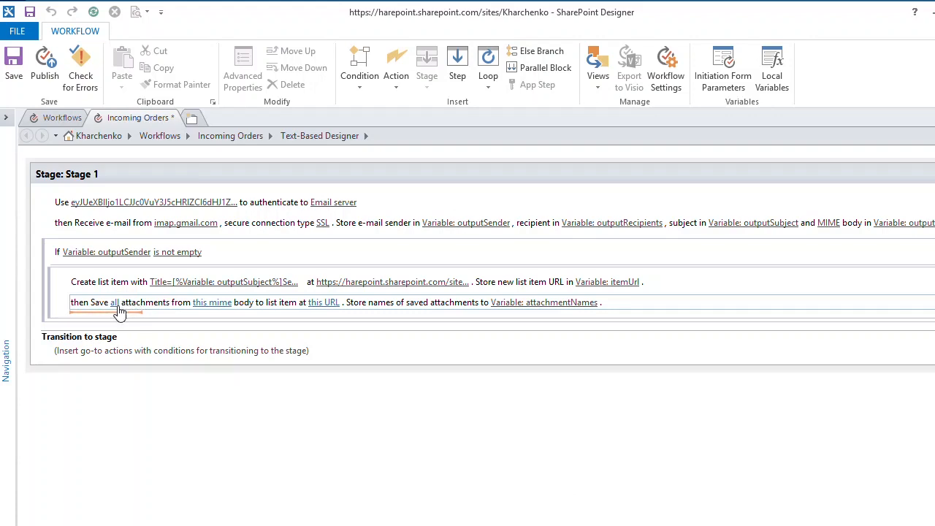
click(114, 301)
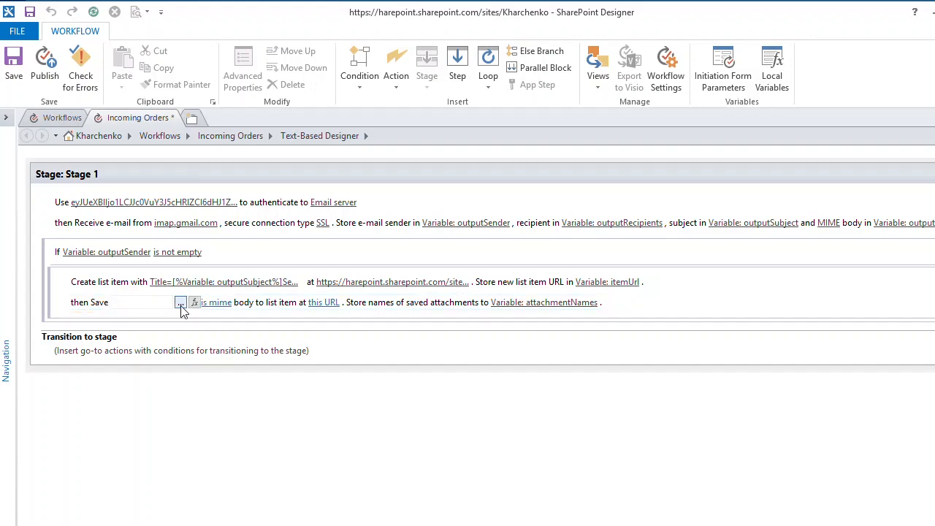
click(180, 301)
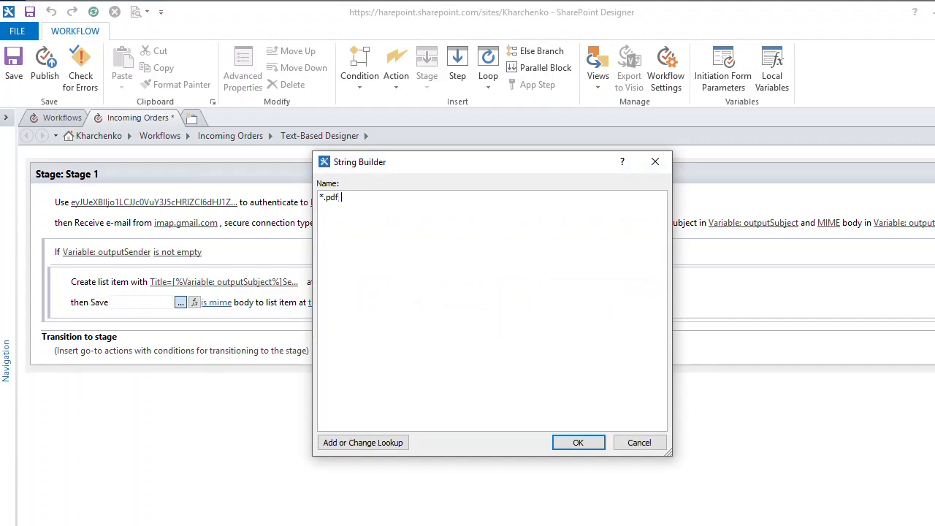
text(;*.docx)
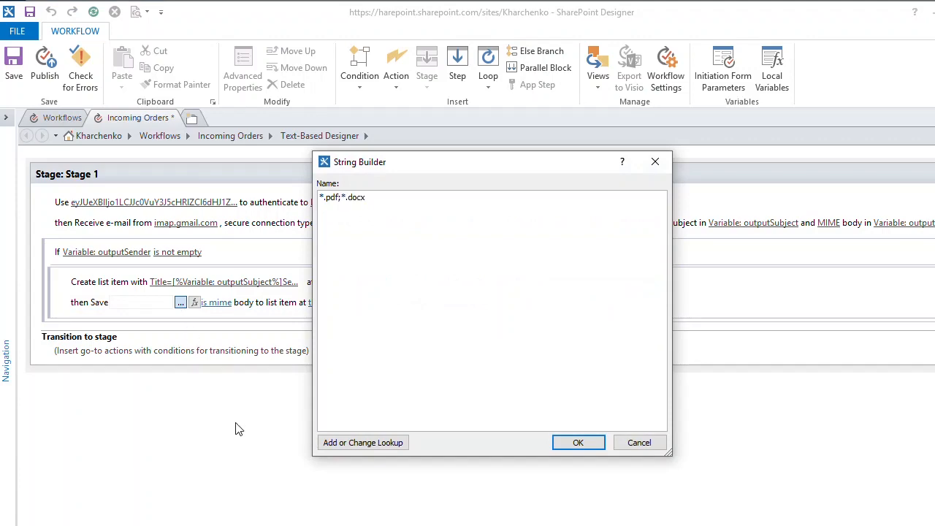
click(578, 442)
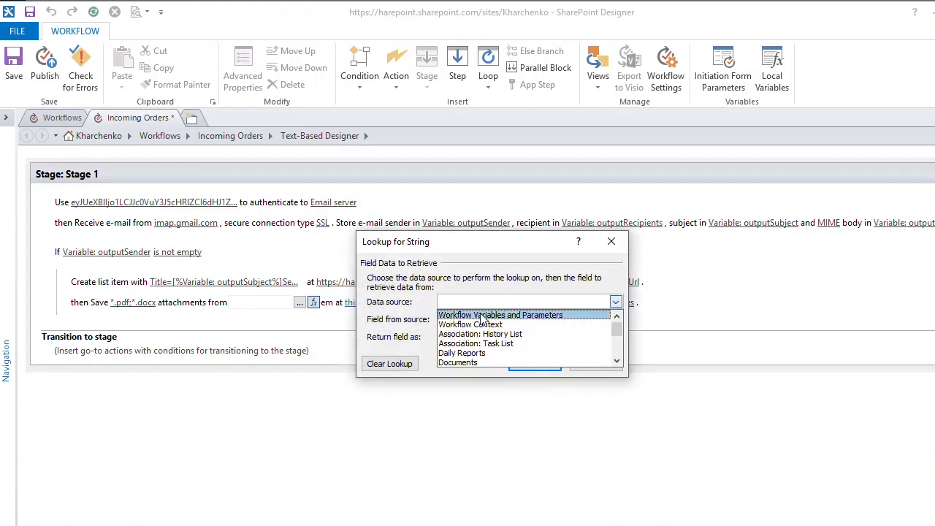
Set the attachment source to outputBody and the target item URL to itemUrl.
click(500, 315)
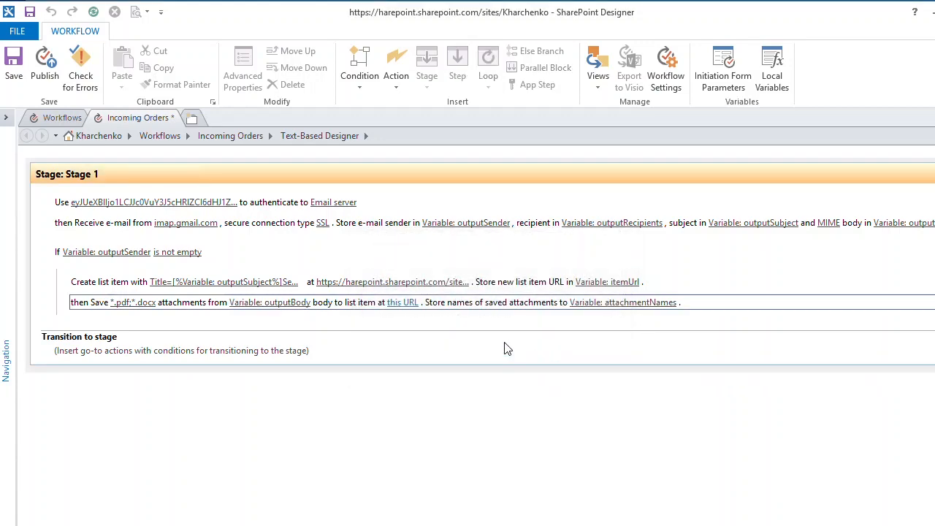
click(402, 301)
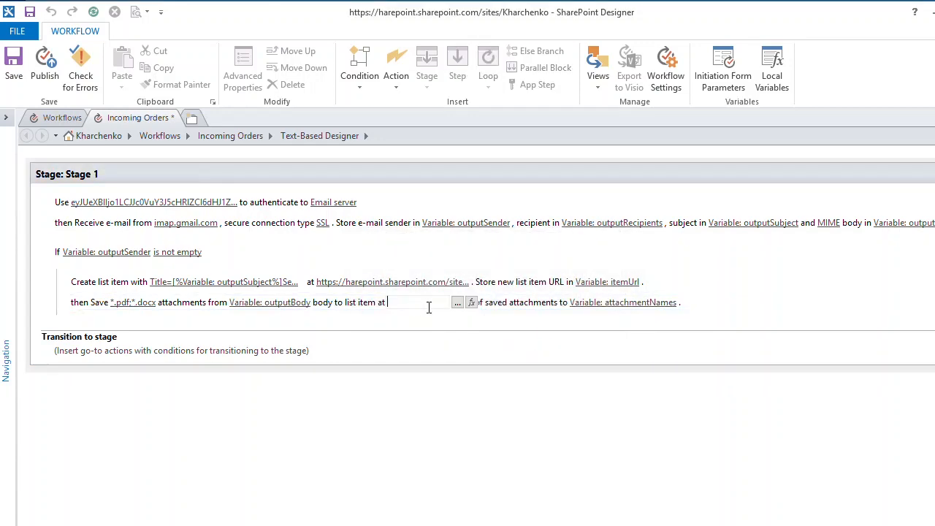
click(456, 302)
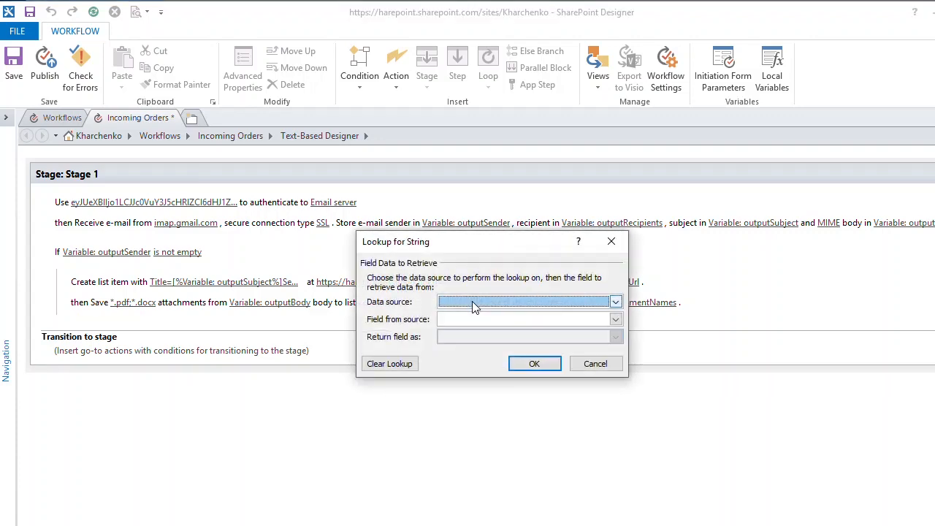
click(615, 301)
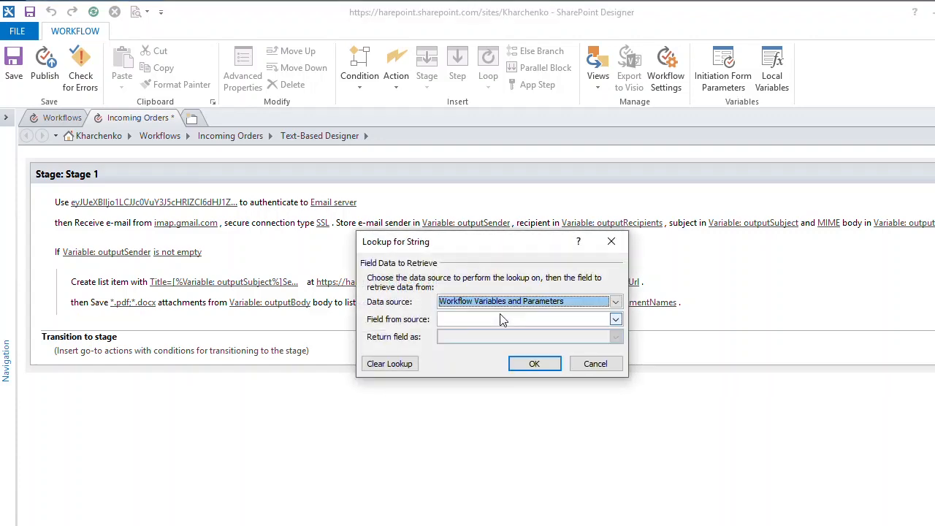
click(615, 319)
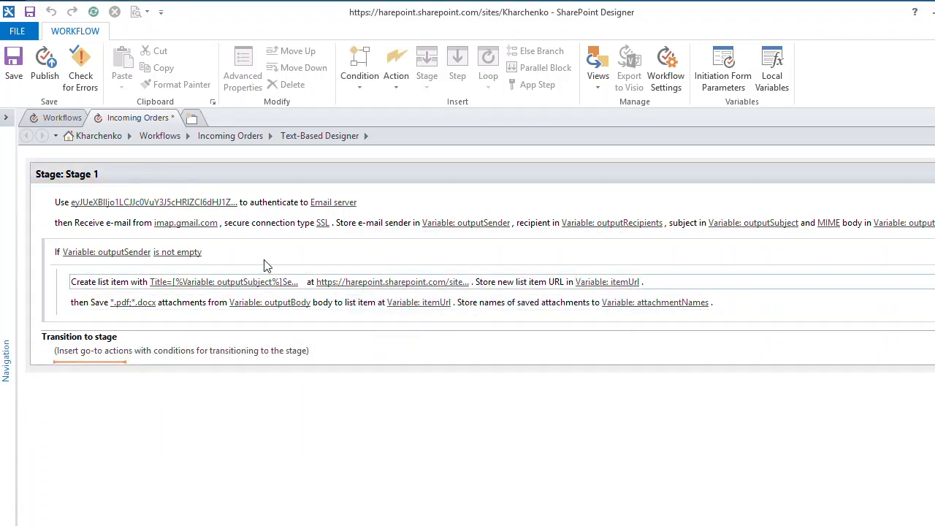
click(395, 66)
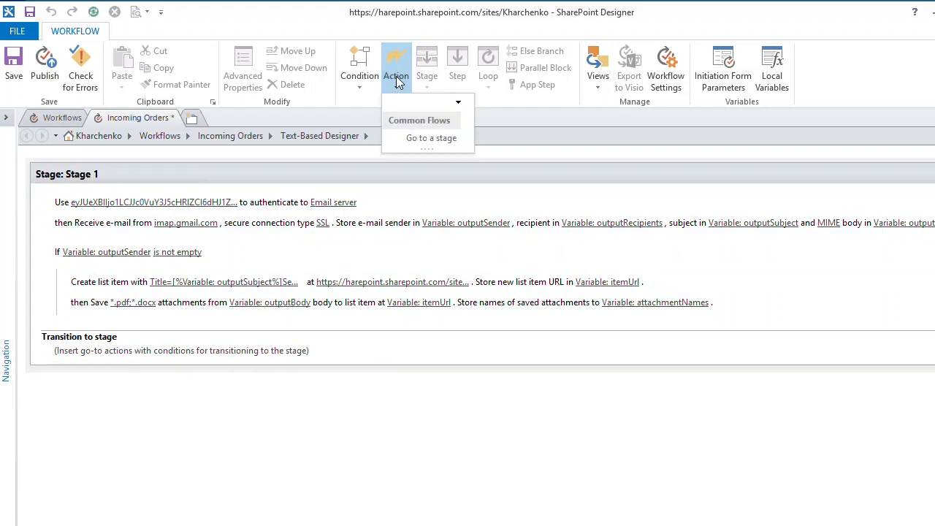
Transition Stage 1 to End of Workflow, then open Site workflows in the browser.
click(431, 137)
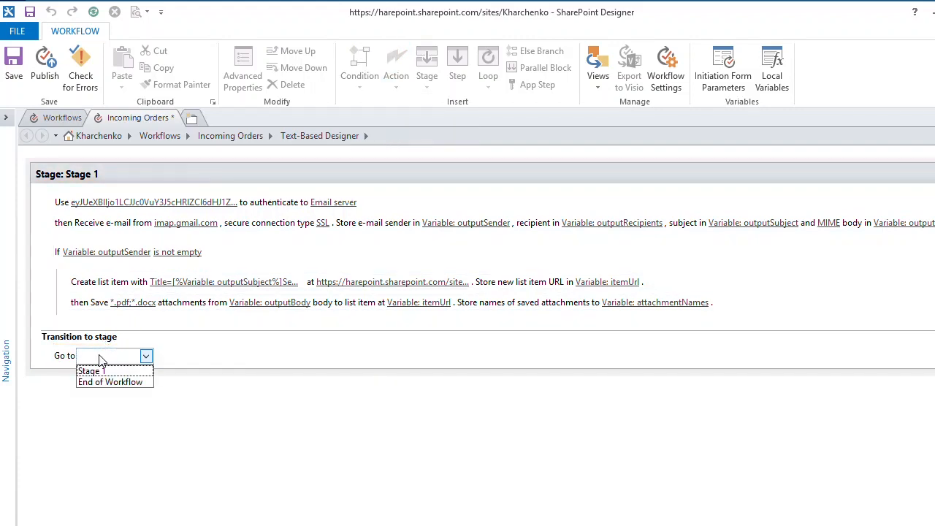
click(110, 382)
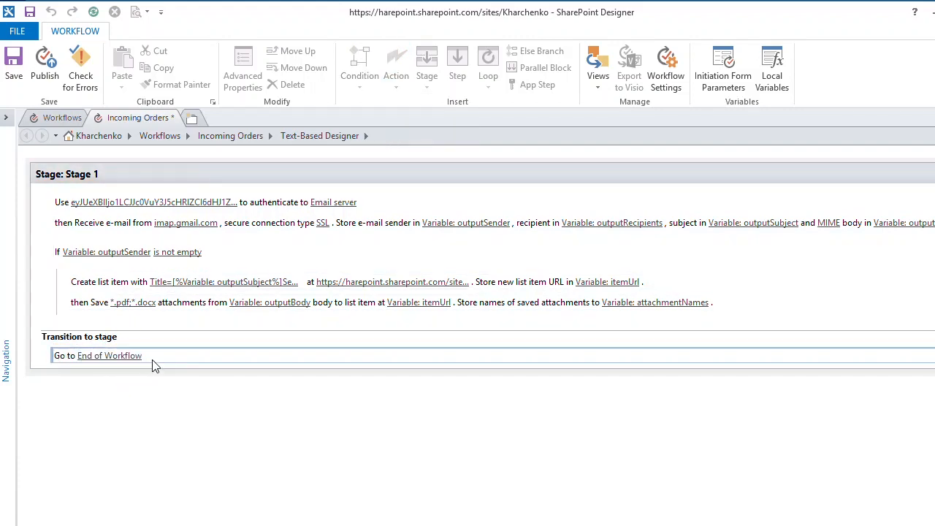
mouse_move(44, 66)
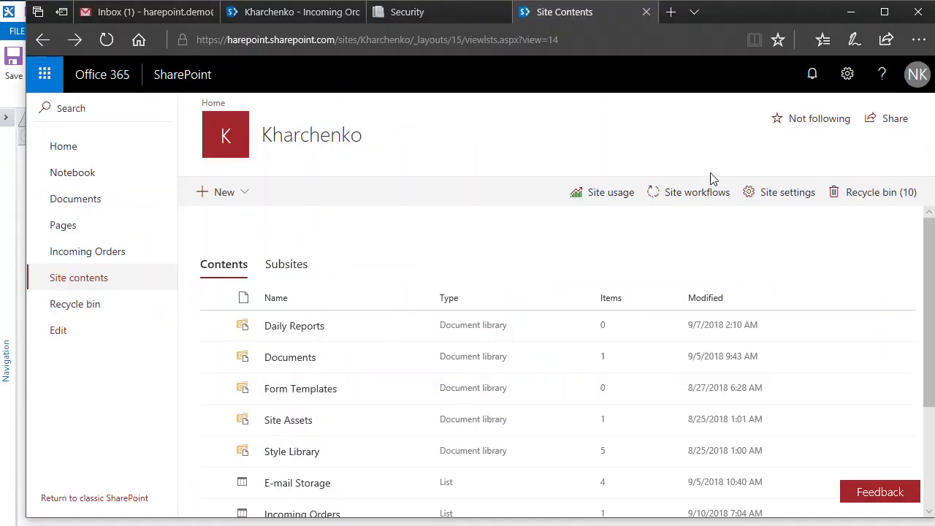
click(696, 191)
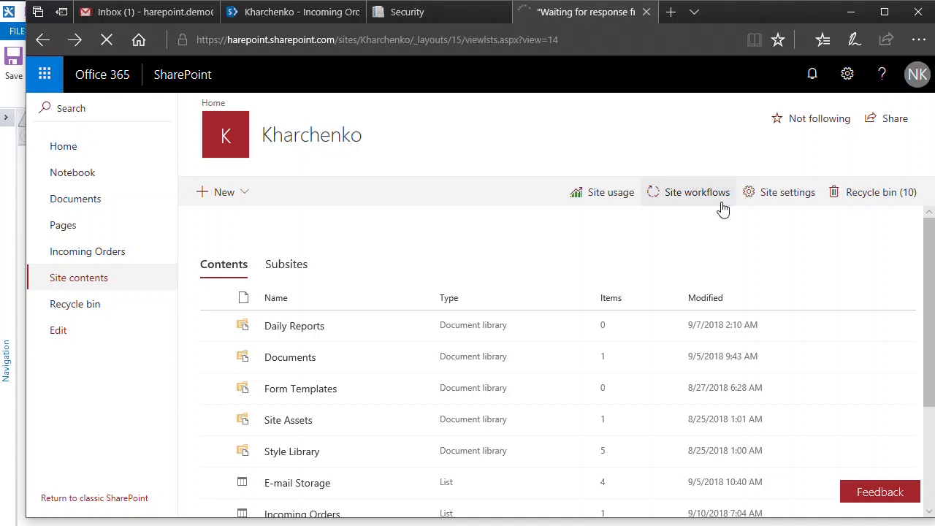
Verify the completed run and Order #229's sender and attachments, then return to Gmail.
click(697, 191)
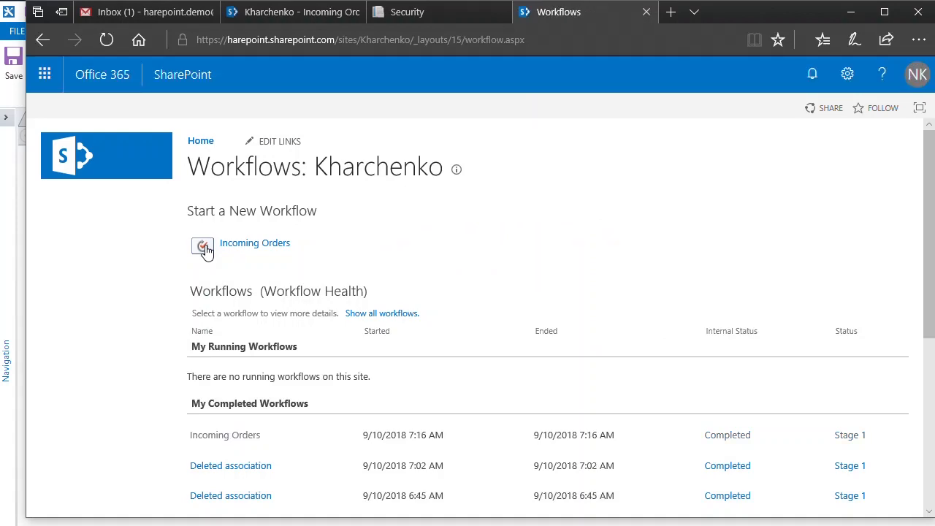
mouse_move(225, 434)
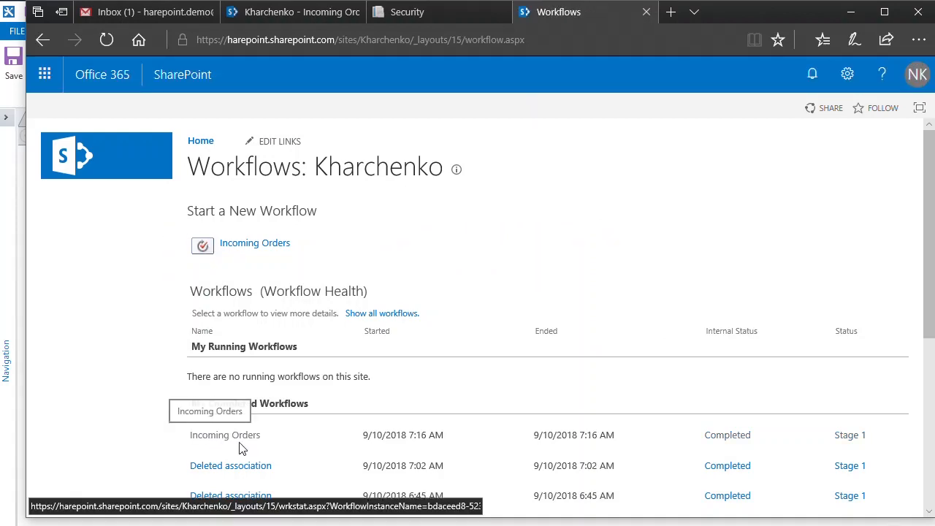
click(225, 434)
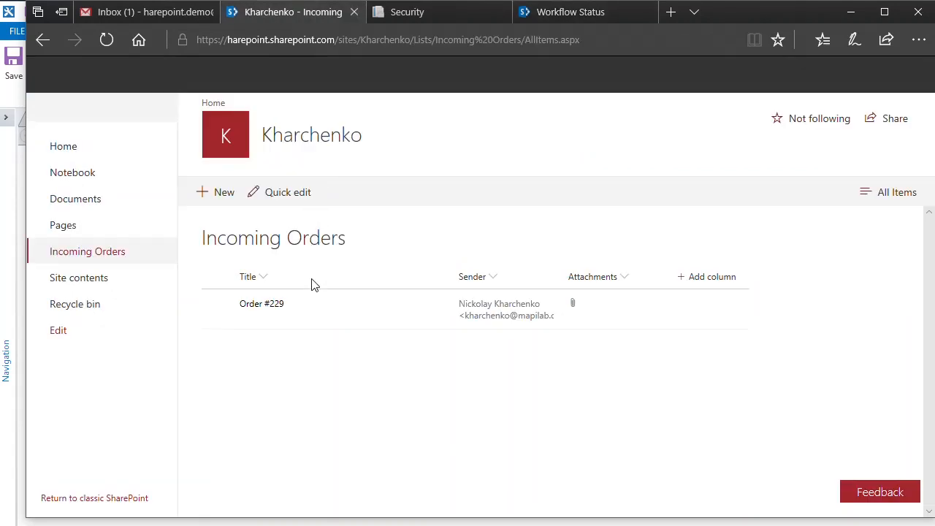
mouse_move(522, 322)
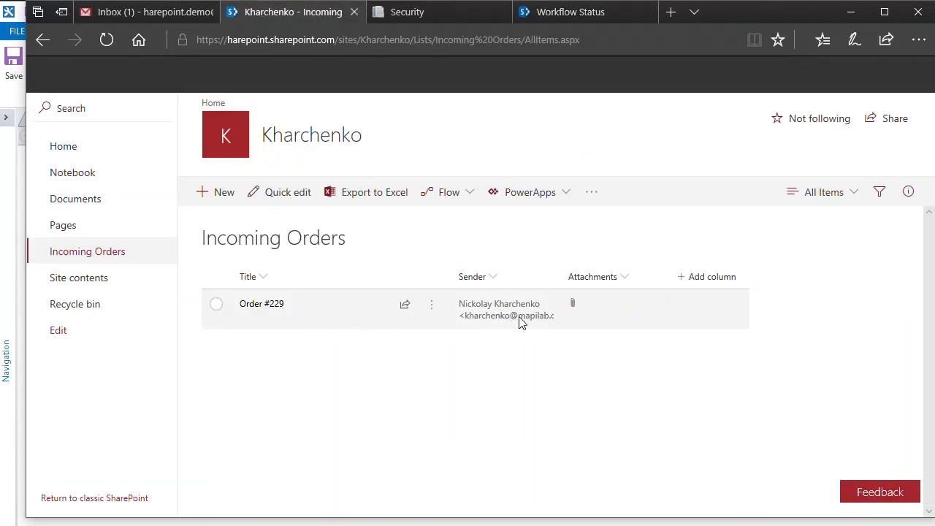
click(216, 303)
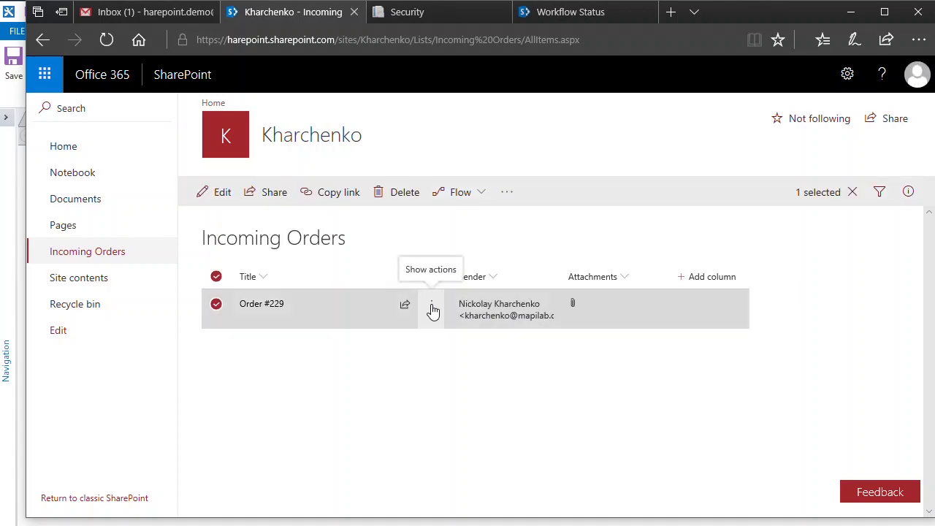
click(432, 309)
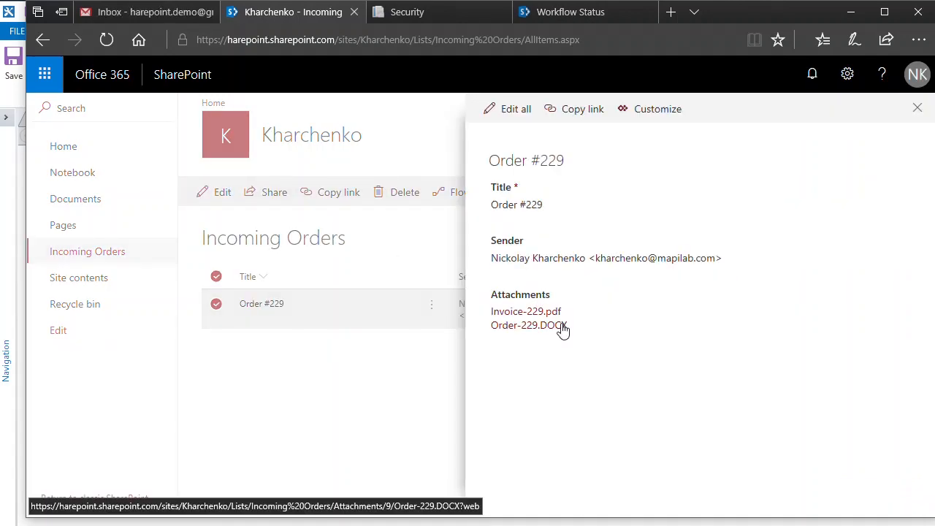
click(146, 12)
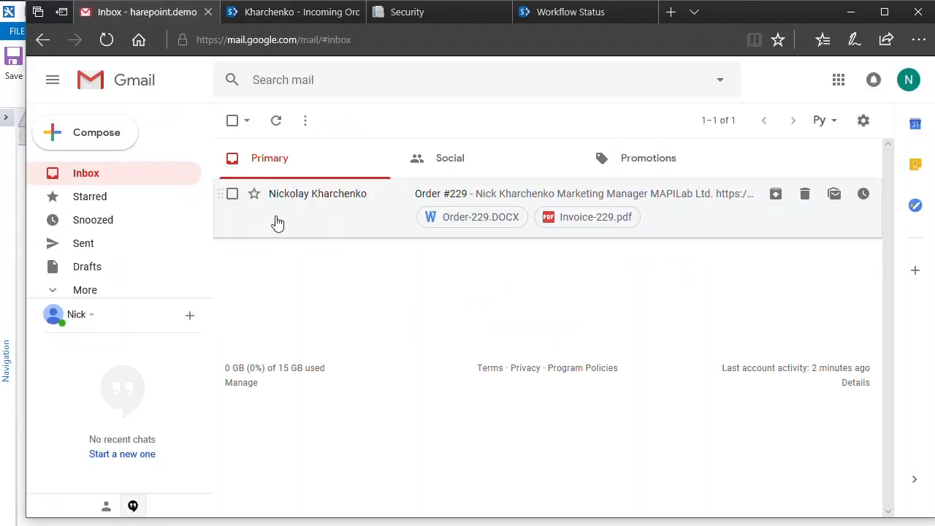